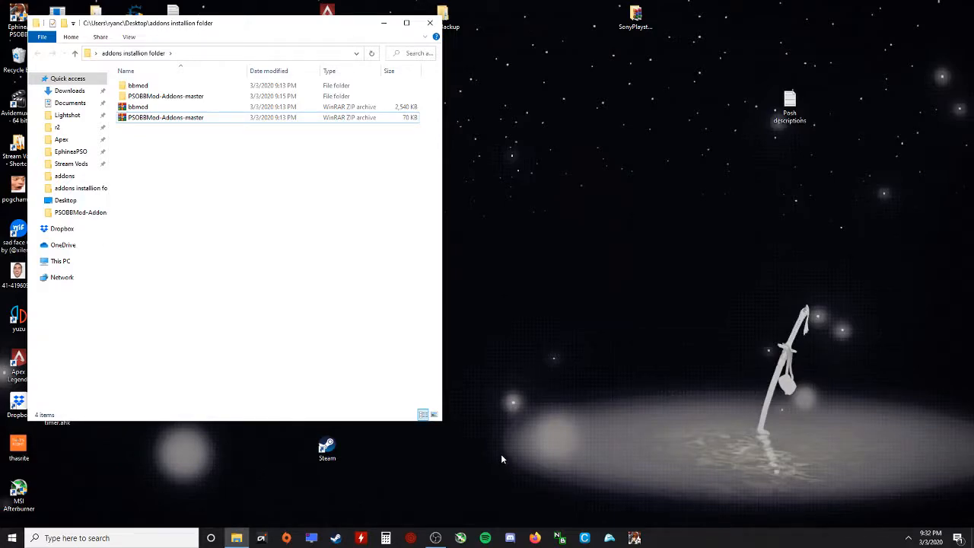
{"action": "mouse_move", "coordinate": [507, 415]}
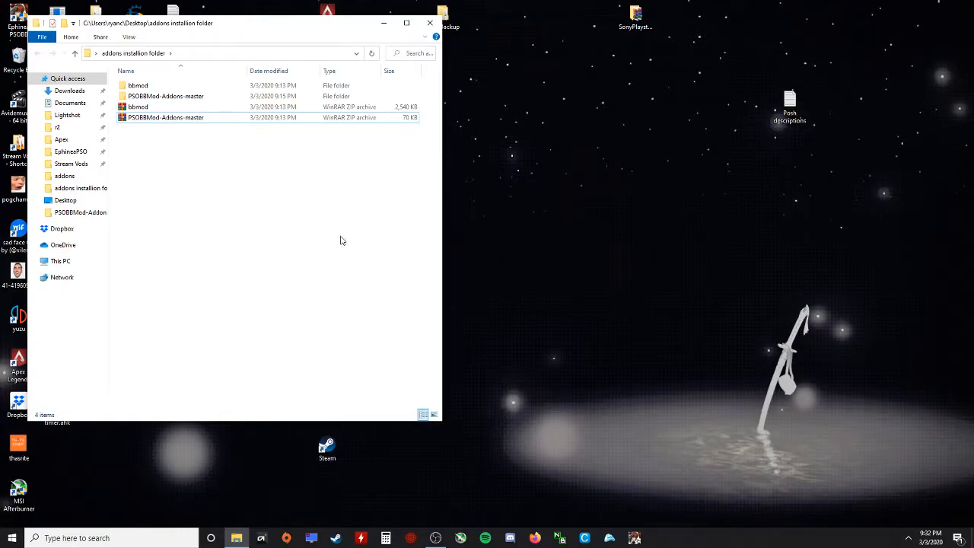
{"action": "mouse_move", "coordinate": [344, 242]}
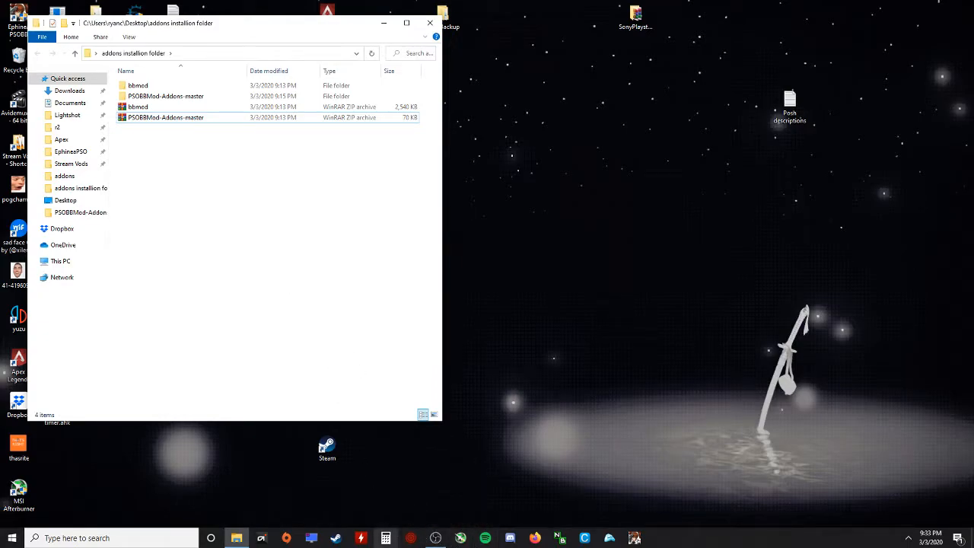
Open the pinned EphineaPSO folder in a second Explorer window, then bring up Firefox
{"action": "right_click", "coordinate": [236, 538]}
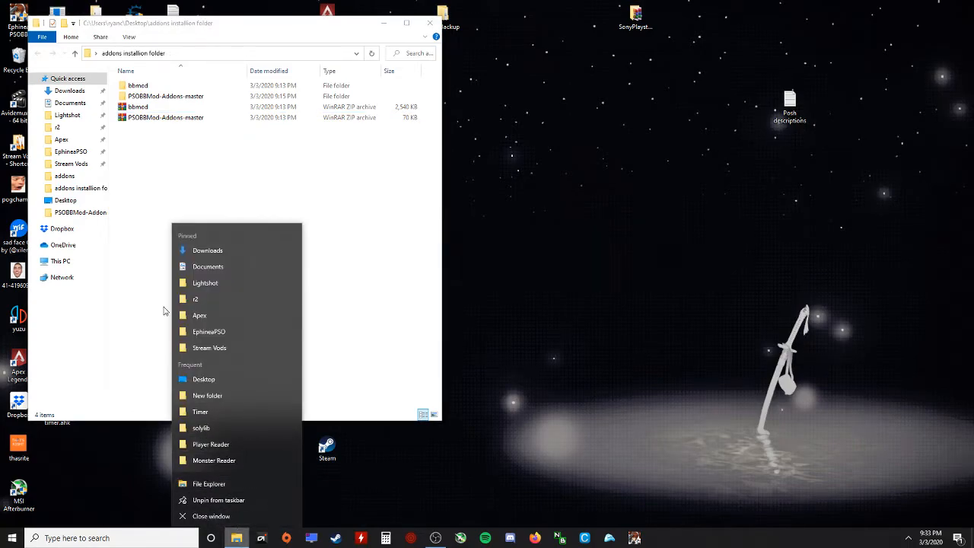
{"action": "left_click", "coordinate": [209, 331]}
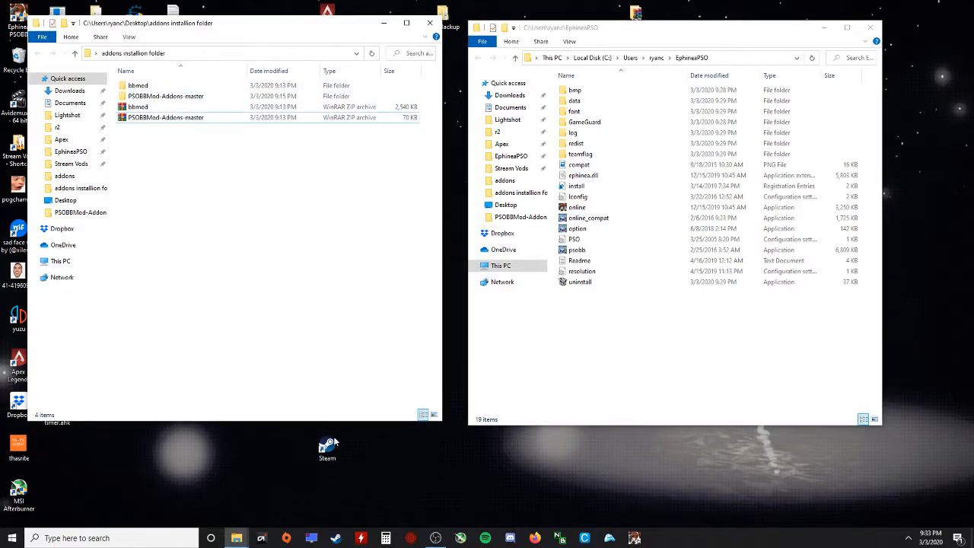
{"action": "left_click", "coordinate": [535, 538]}
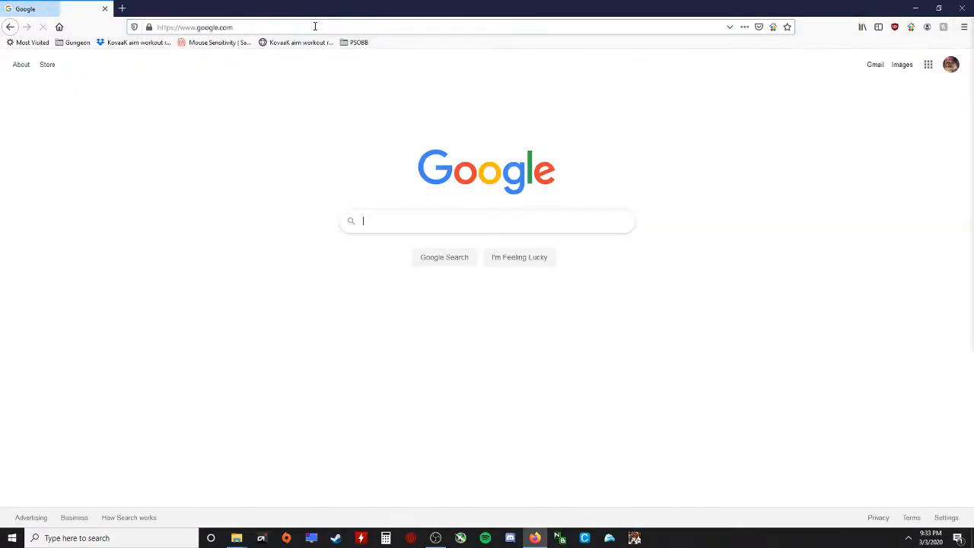
Search 'ephinea fl', open Aggrebee's Pioneer2 guide and scroll to Step 4
{"action": "type", "text": "ephinea floor reader"}
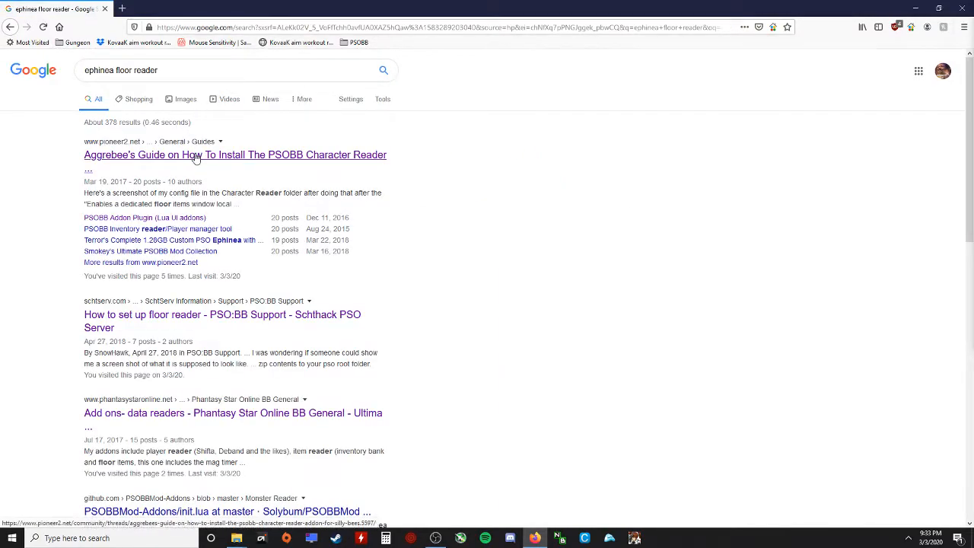
{"action": "left_click", "coordinate": [234, 155]}
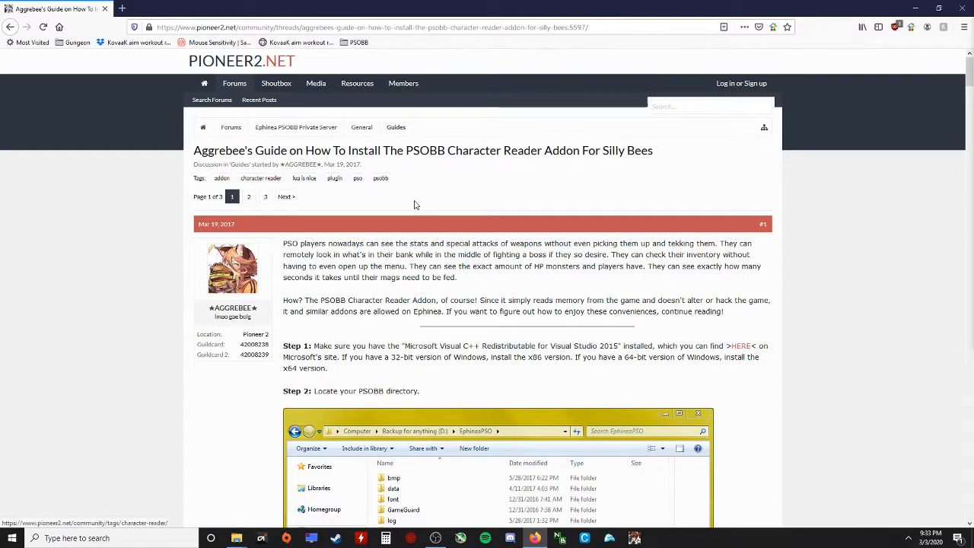
{"action": "scroll", "scroll_direction": "down", "scroll_amount": 3}
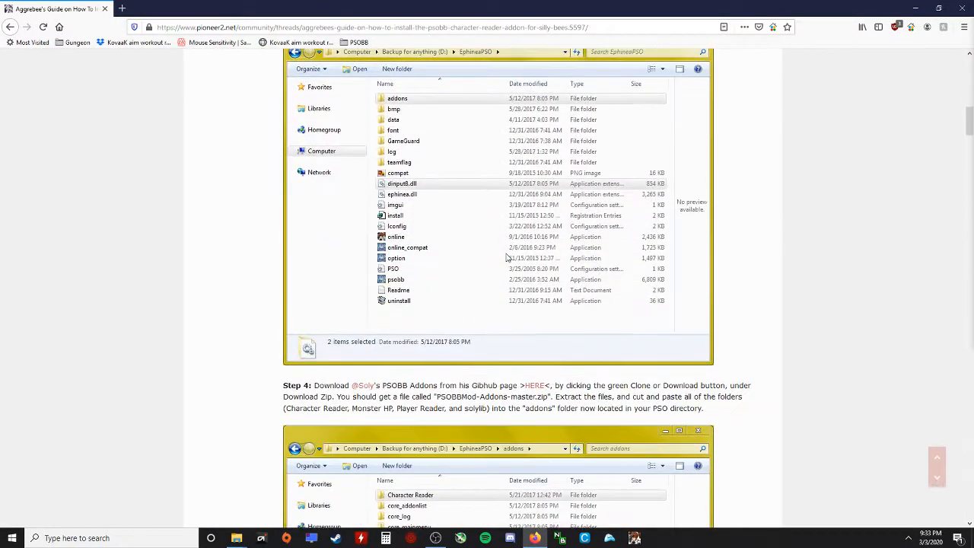
{"action": "scroll", "scroll_direction": "down", "scroll_amount": 3}
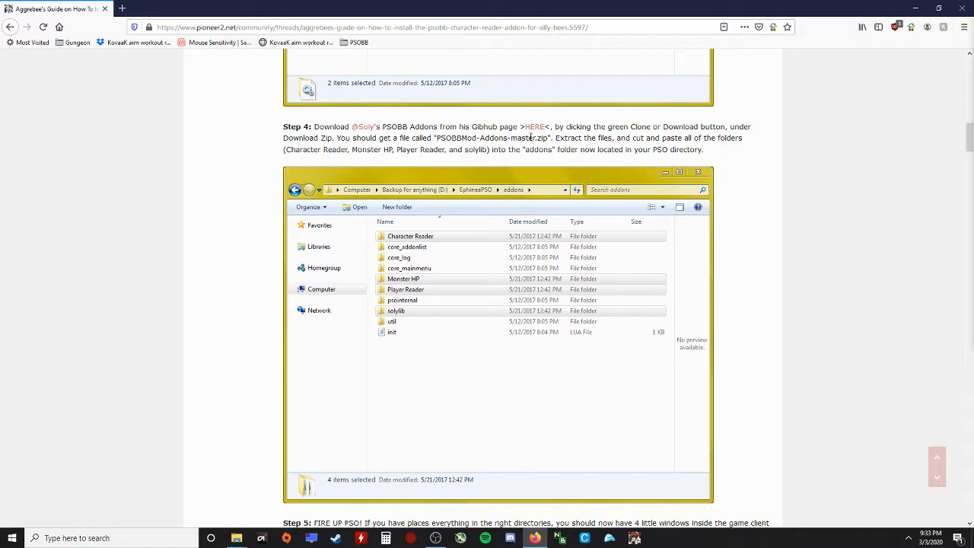
{"action": "mouse_move", "coordinate": [535, 127]}
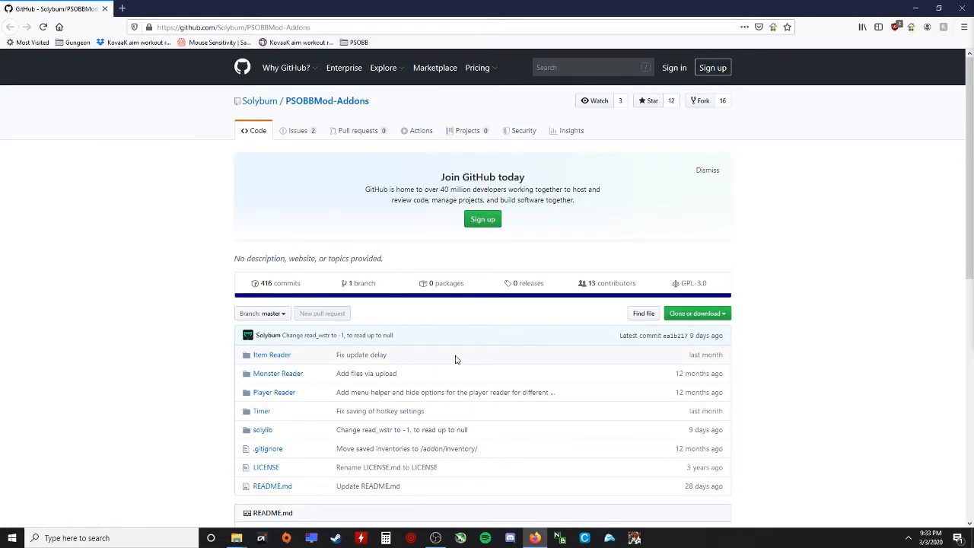
Save bbmod.zip from the latest release, then save the PSOBBMod-Addons-master.zip archive
{"action": "scroll", "scroll_direction": "down", "scroll_amount": 3}
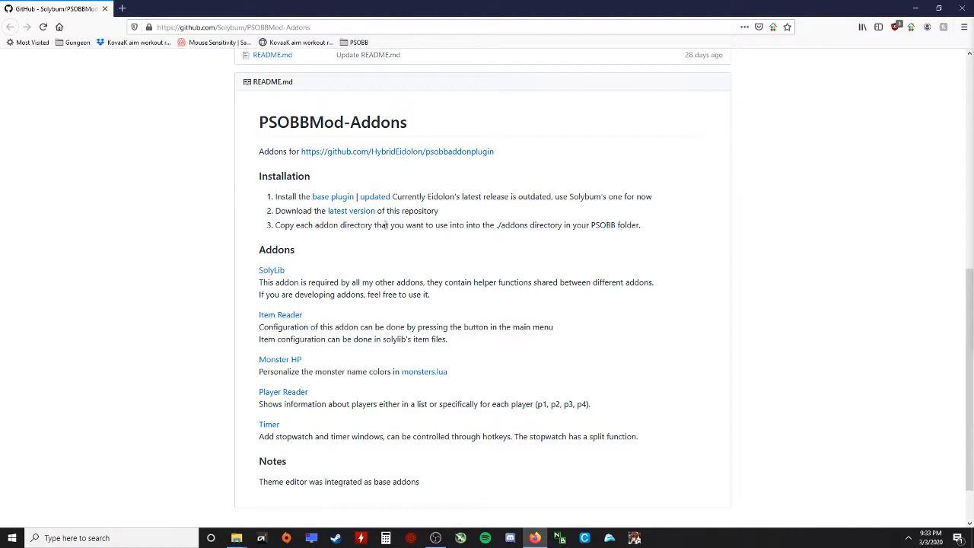
{"action": "mouse_move", "coordinate": [351, 210]}
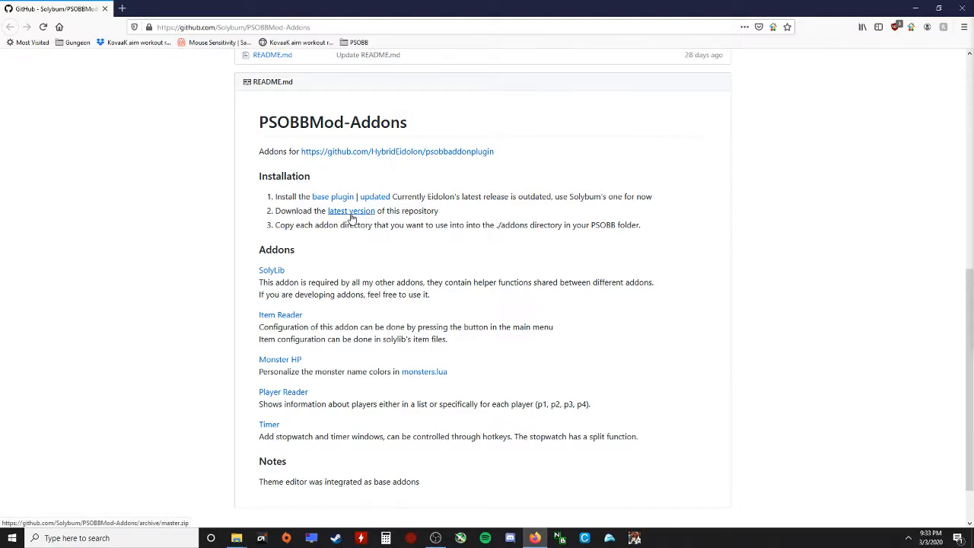
{"action": "mouse_move", "coordinate": [375, 196]}
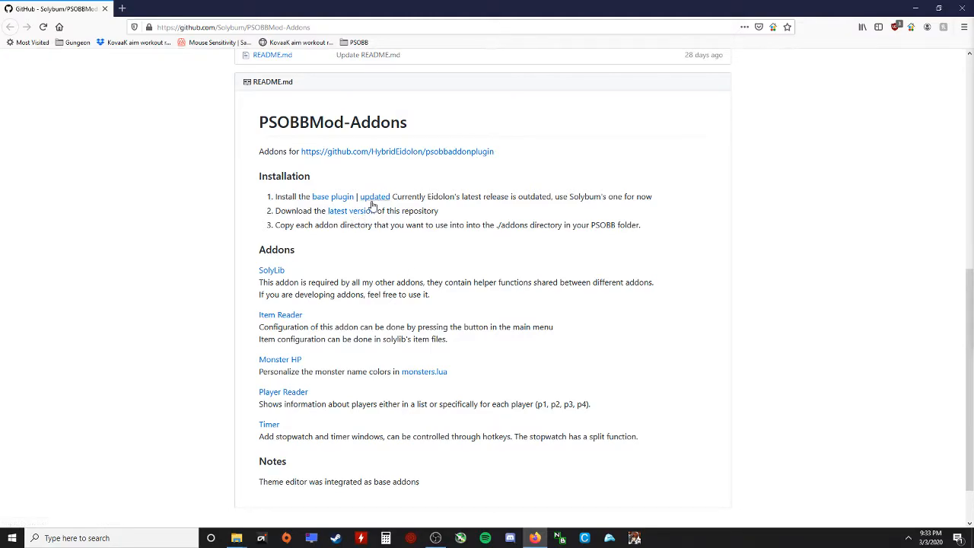
{"action": "mouse_move", "coordinate": [350, 211]}
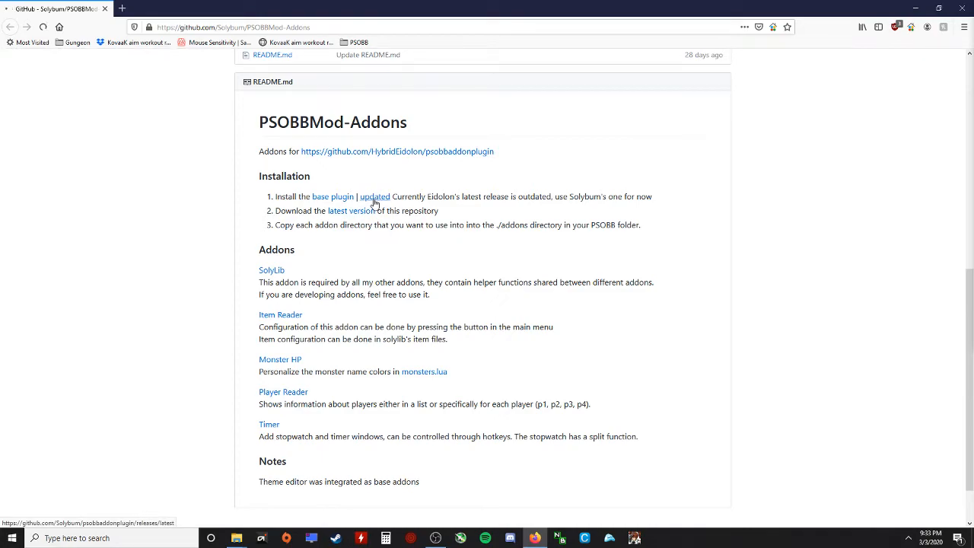
{"action": "left_click", "coordinate": [351, 211]}
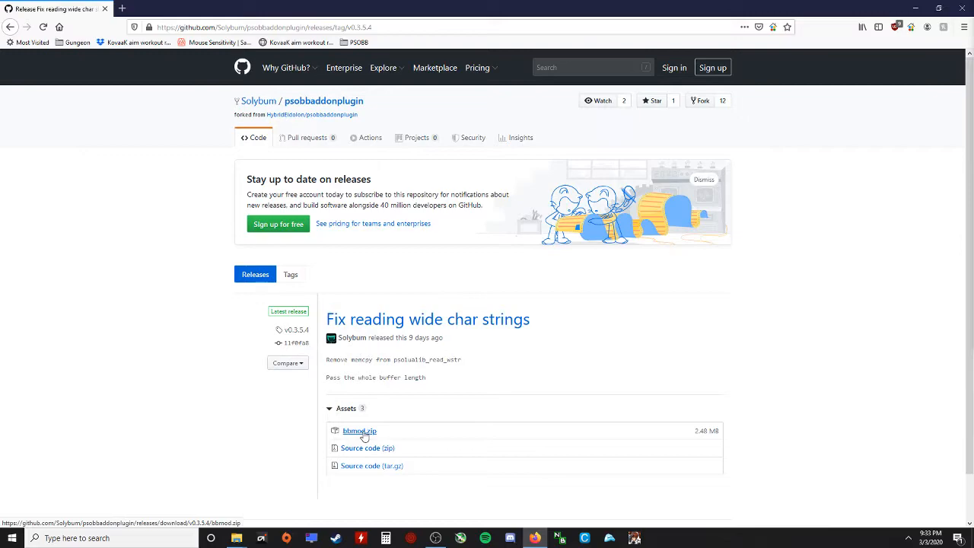
{"action": "left_click", "coordinate": [359, 431]}
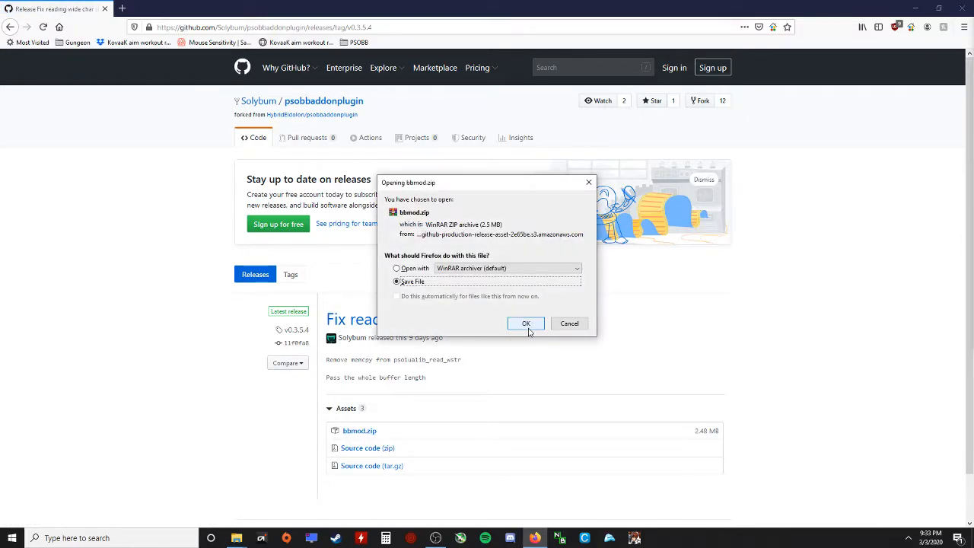
{"action": "left_click", "coordinate": [526, 323]}
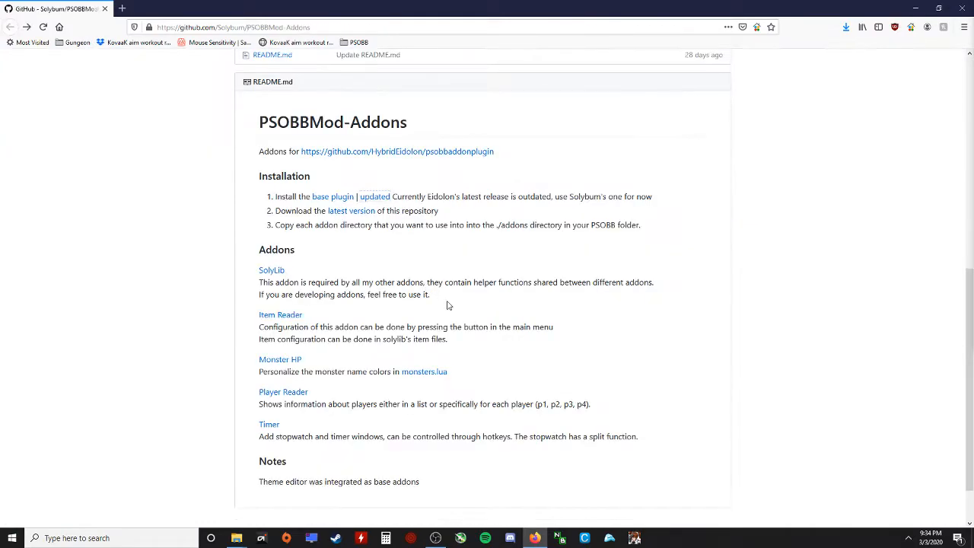
{"action": "mouse_move", "coordinate": [351, 211]}
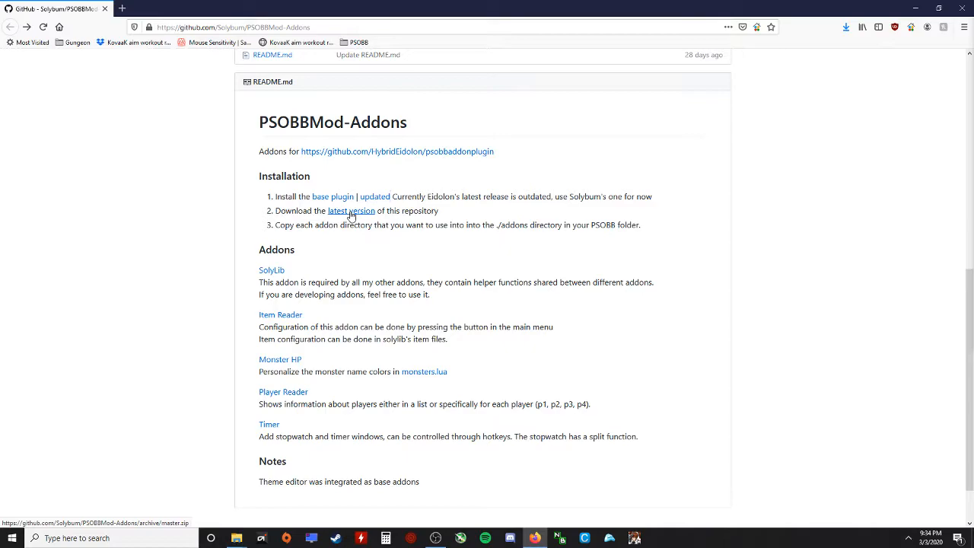
{"action": "left_click", "coordinate": [350, 211]}
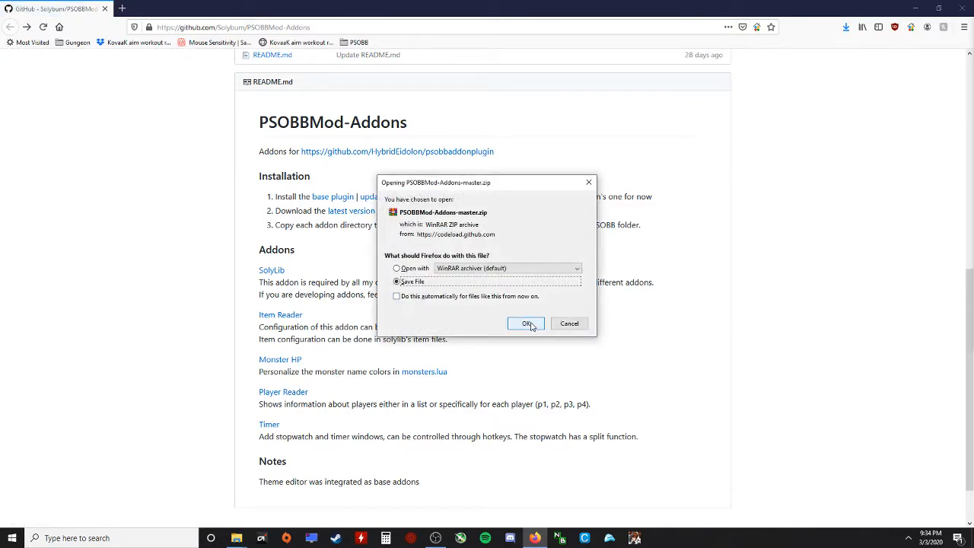
{"action": "left_click", "coordinate": [526, 323]}
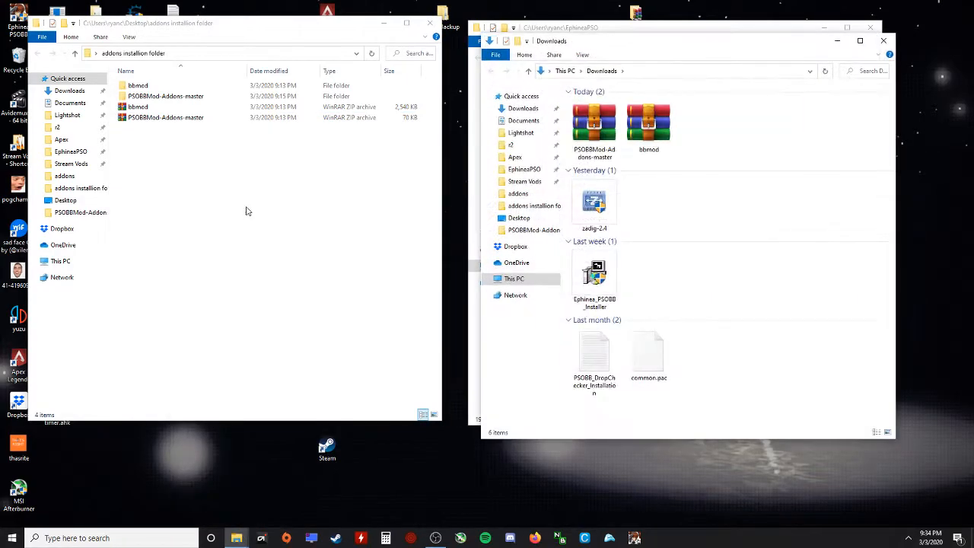
{"action": "mouse_move", "coordinate": [299, 280]}
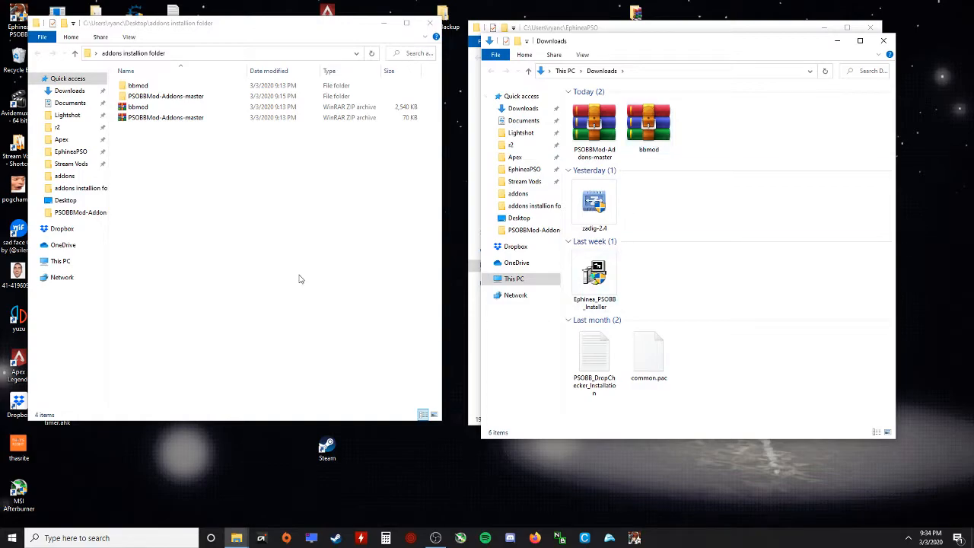
{"action": "mouse_move", "coordinate": [459, 234]}
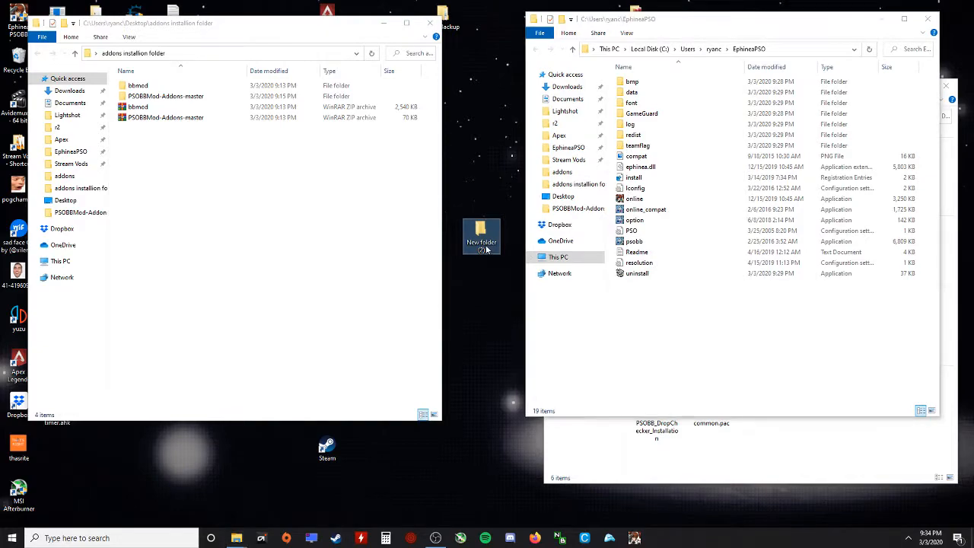
Name the new desktop folder 'adddons psobb' to hold both zip archives
{"action": "type", "text": "ad"}
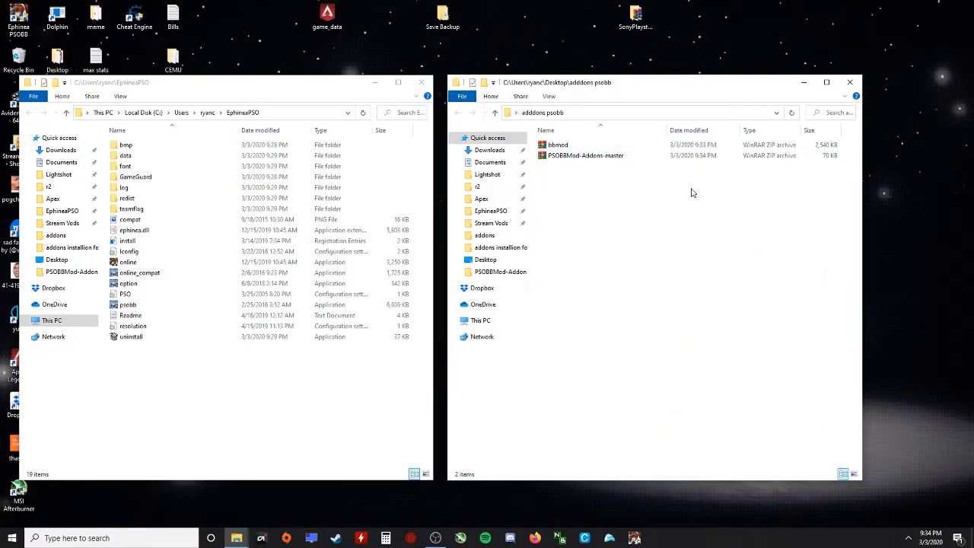
Extract bbmod.zip in place, yielding the addons folder, dinput8.dll and dinput8.pdb
{"action": "left_click", "coordinate": [558, 145]}
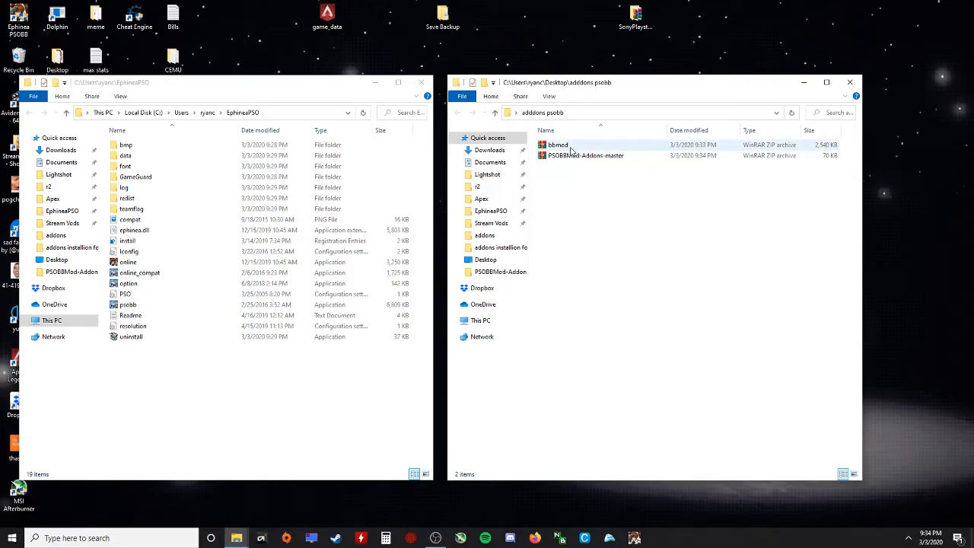
{"action": "right_click", "coordinate": [557, 144]}
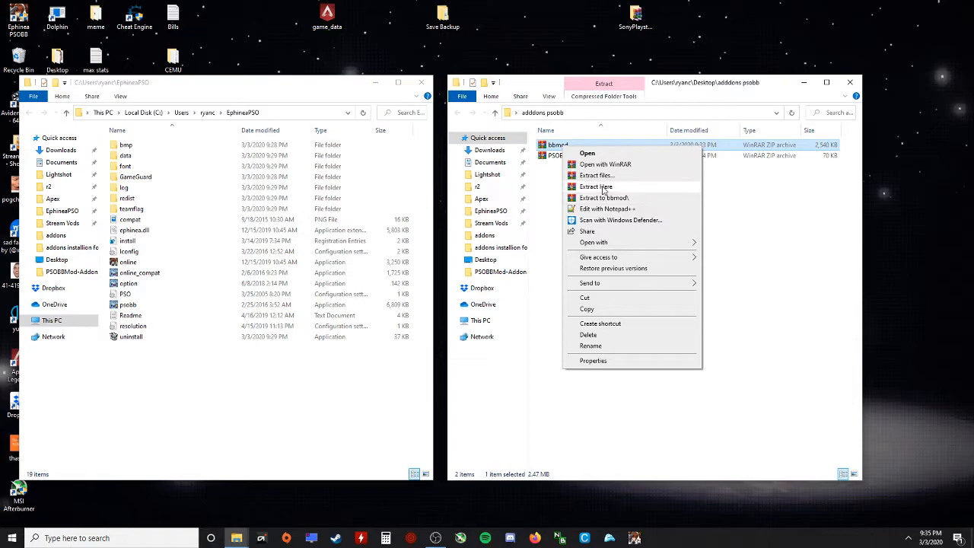
{"action": "left_click", "coordinate": [596, 187]}
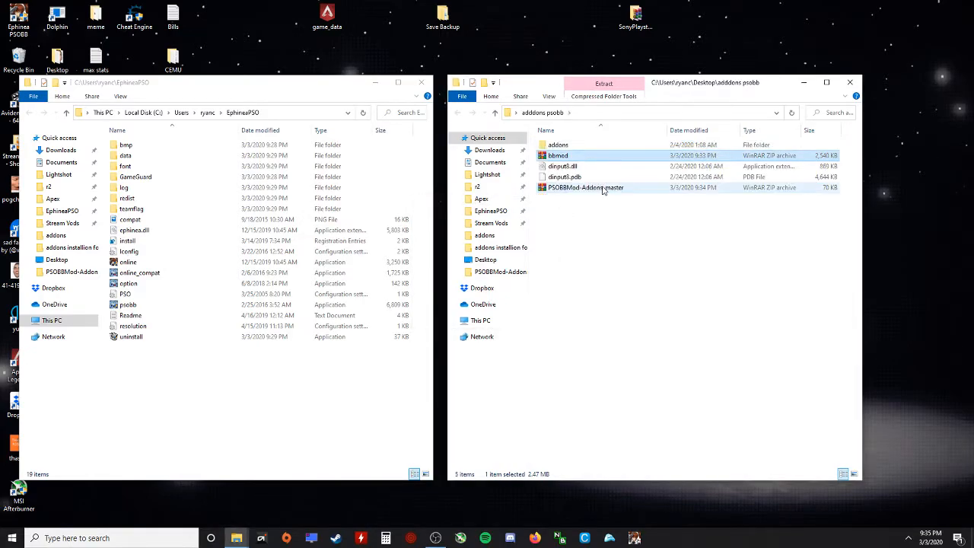
{"action": "mouse_move", "coordinate": [563, 166]}
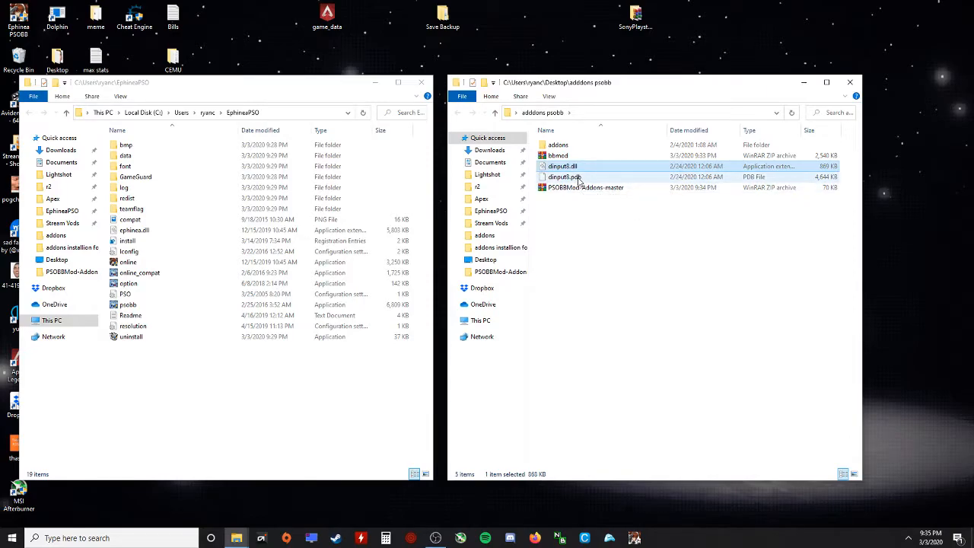
{"action": "mouse_move", "coordinate": [563, 177]}
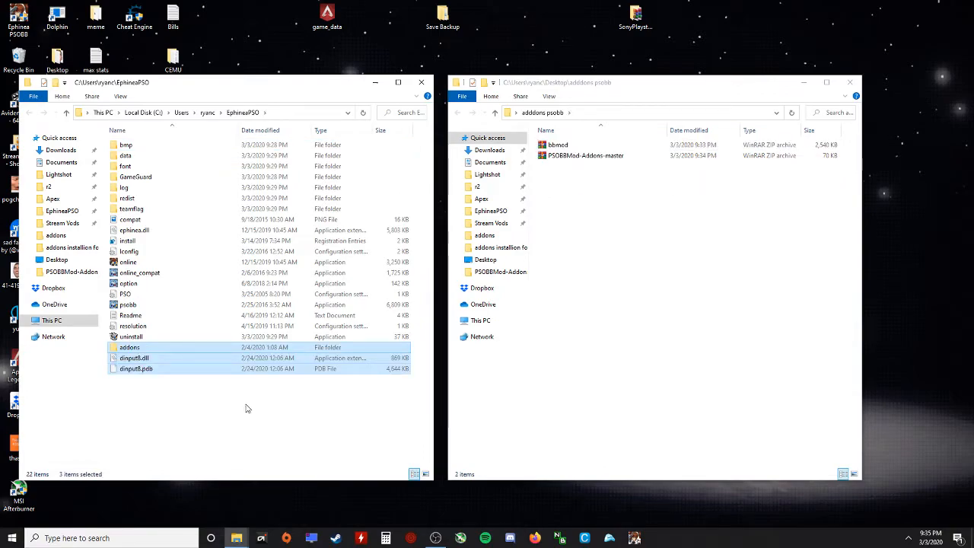
Extract PSOBBMod-Addons-master.zip in place and select its contents for the addons folder
{"action": "left_click", "coordinate": [585, 155]}
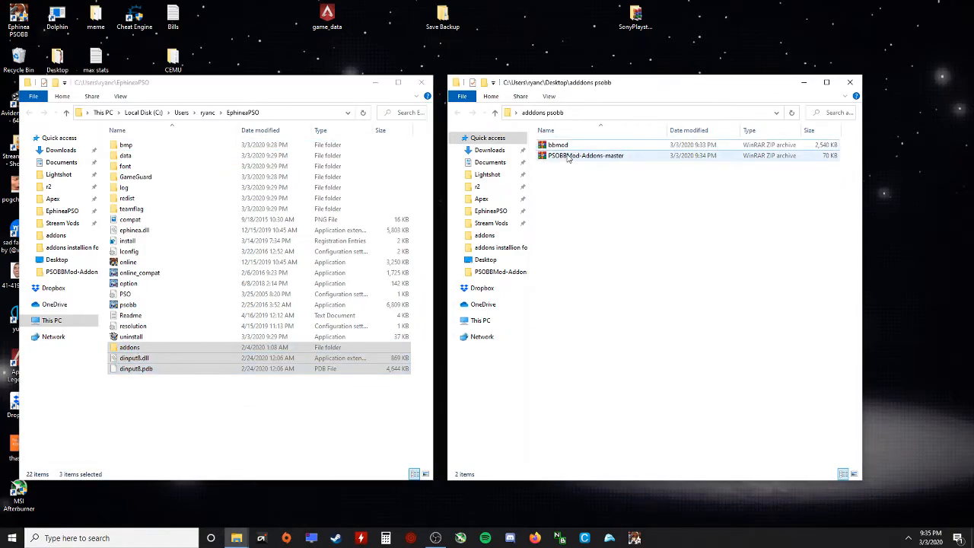
{"action": "right_click", "coordinate": [585, 155]}
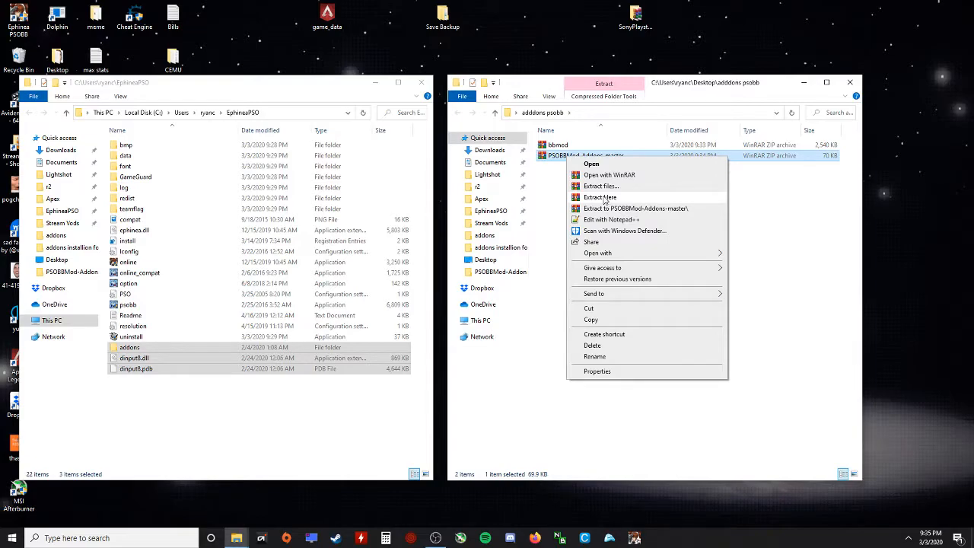
{"action": "left_click", "coordinate": [599, 197]}
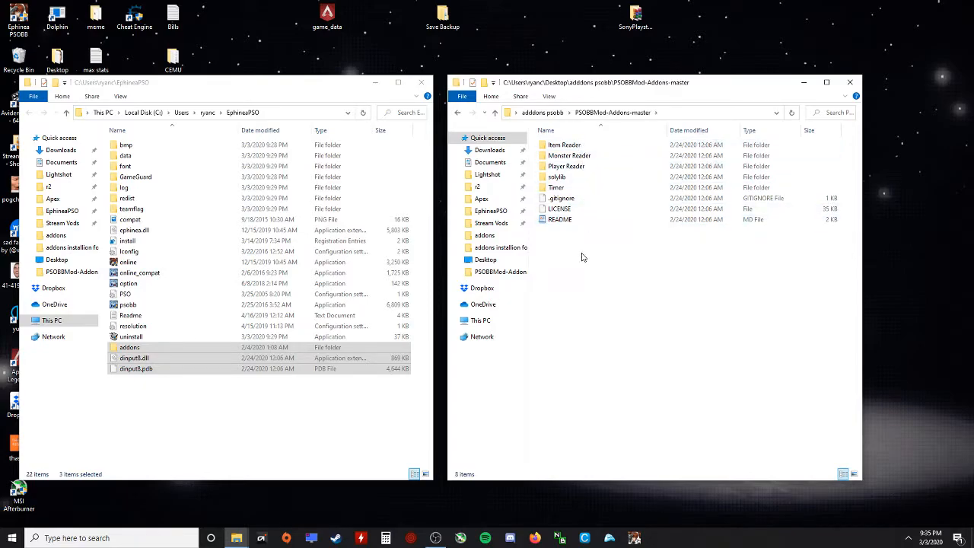
{"action": "left_click", "coordinate": [130, 347]}
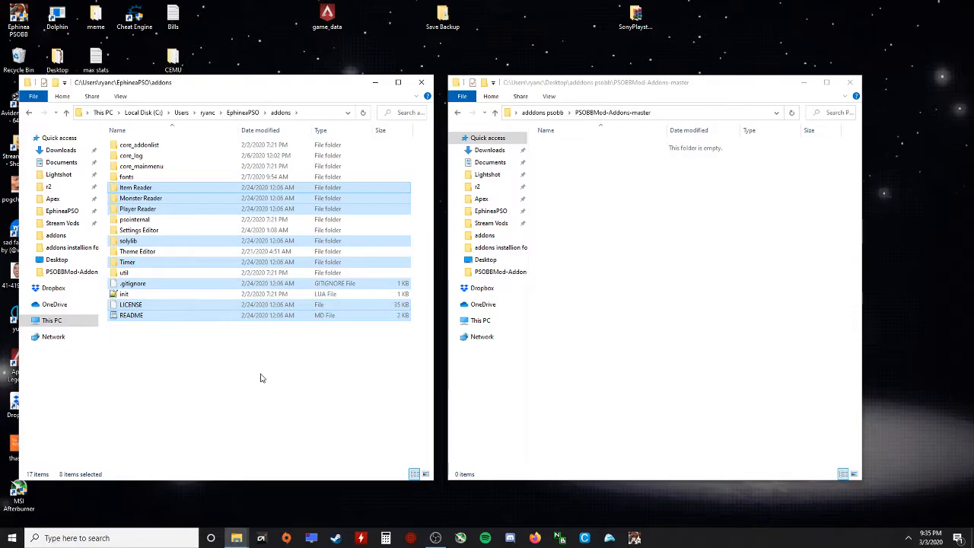
{"action": "left_click", "coordinate": [314, 341]}
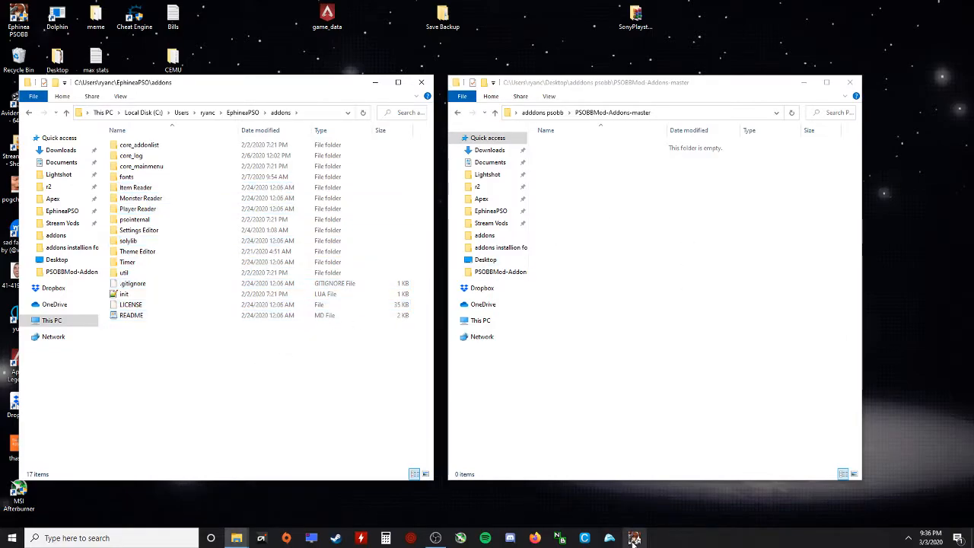
{"action": "mouse_move", "coordinate": [634, 538]}
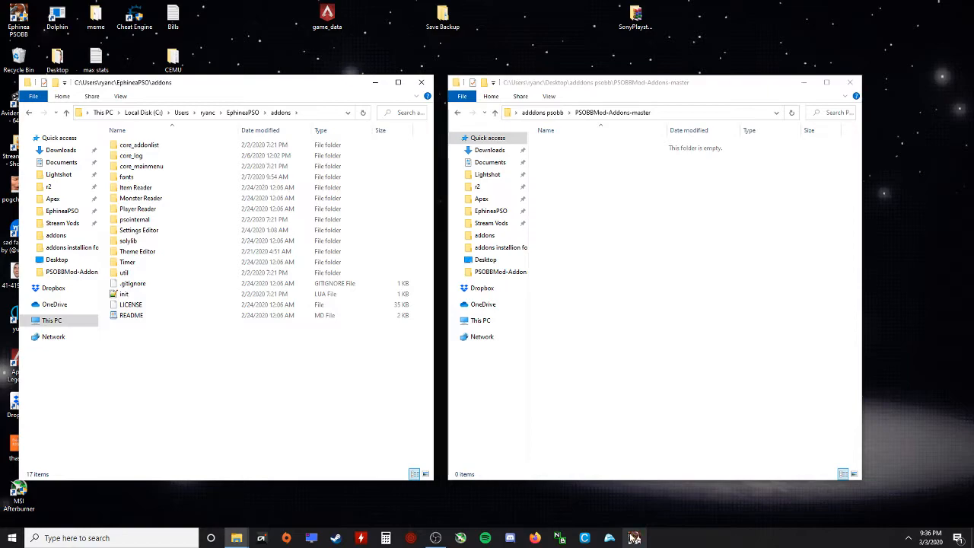
{"action": "mouse_move", "coordinate": [628, 523]}
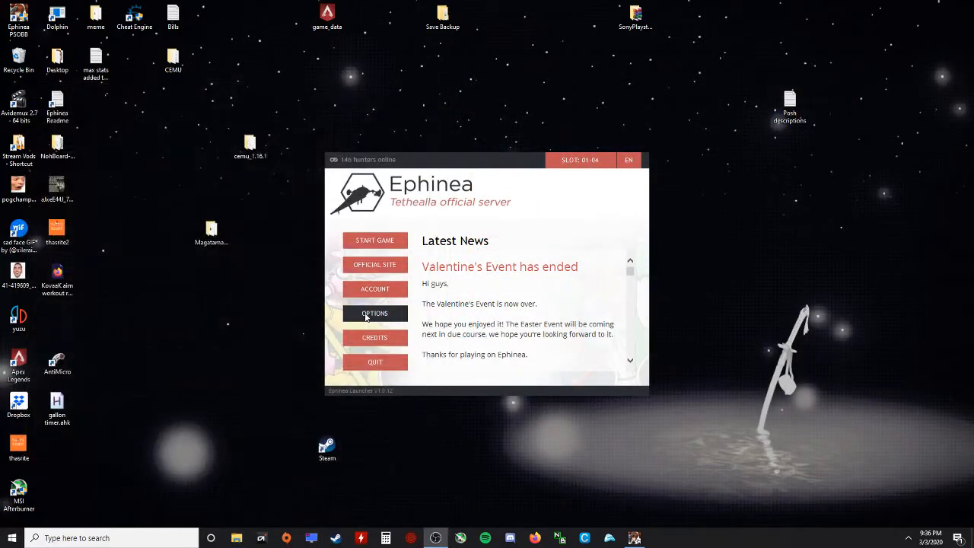
Set 1920x1080 classic fullscreen with saved ID and password, then launch the game
{"action": "left_click", "coordinate": [374, 313]}
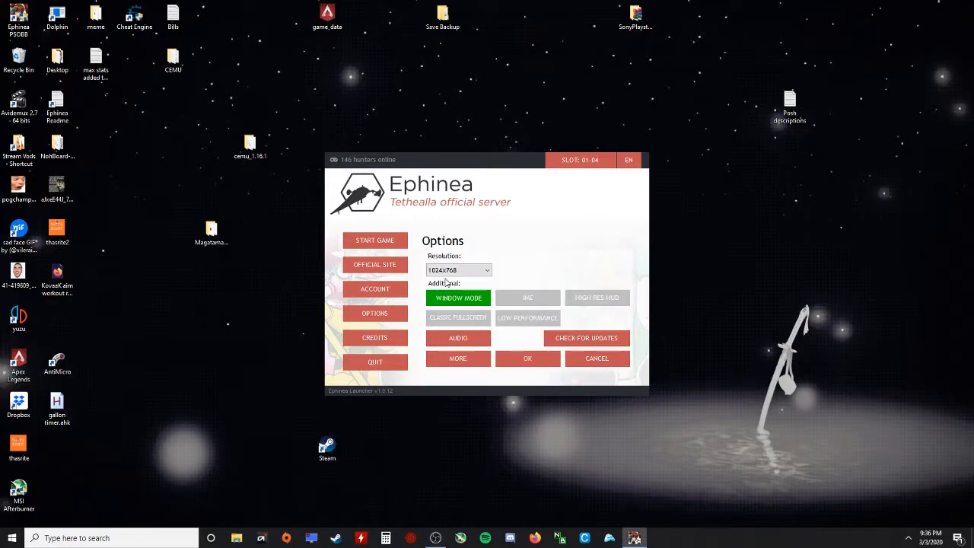
{"action": "left_click", "coordinate": [486, 270]}
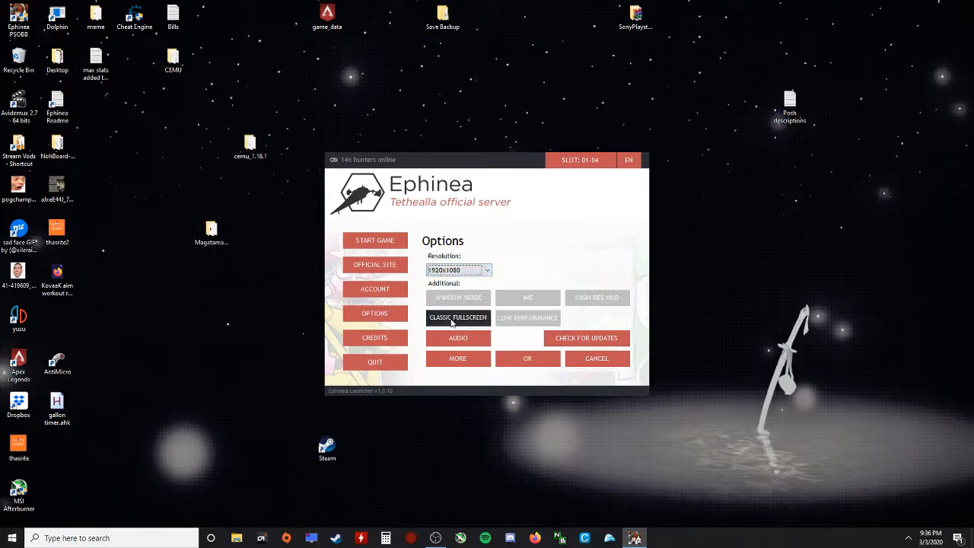
{"action": "left_click", "coordinate": [458, 338]}
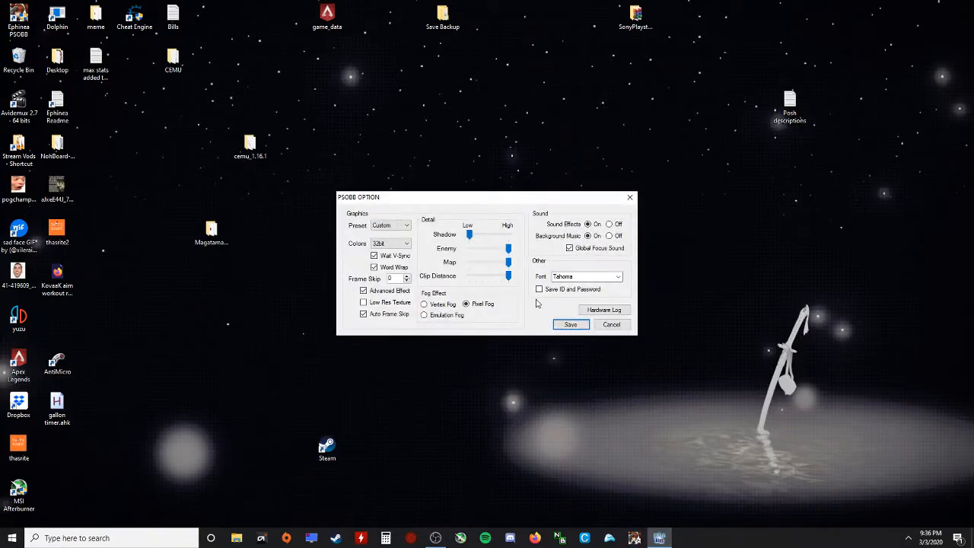
{"action": "left_click", "coordinate": [540, 290]}
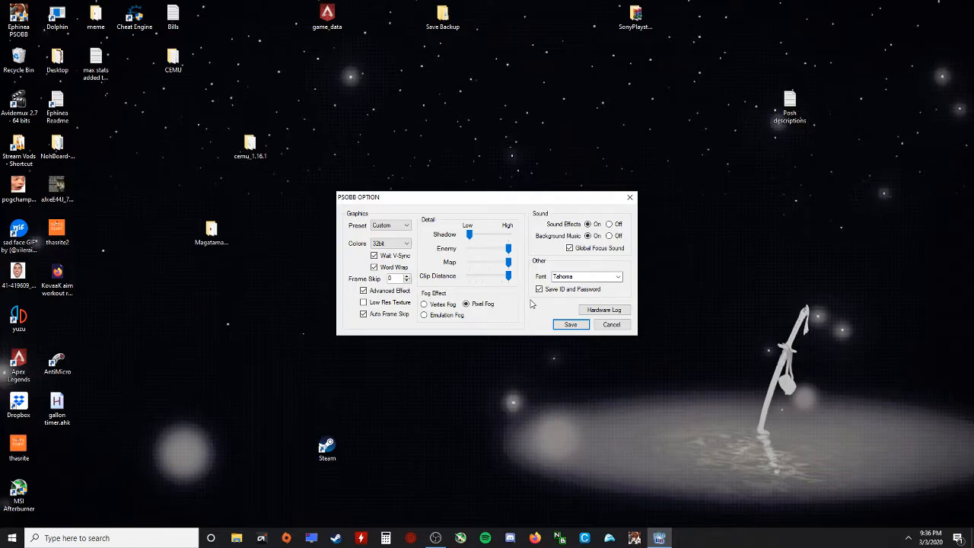
{"action": "mouse_move", "coordinate": [573, 338]}
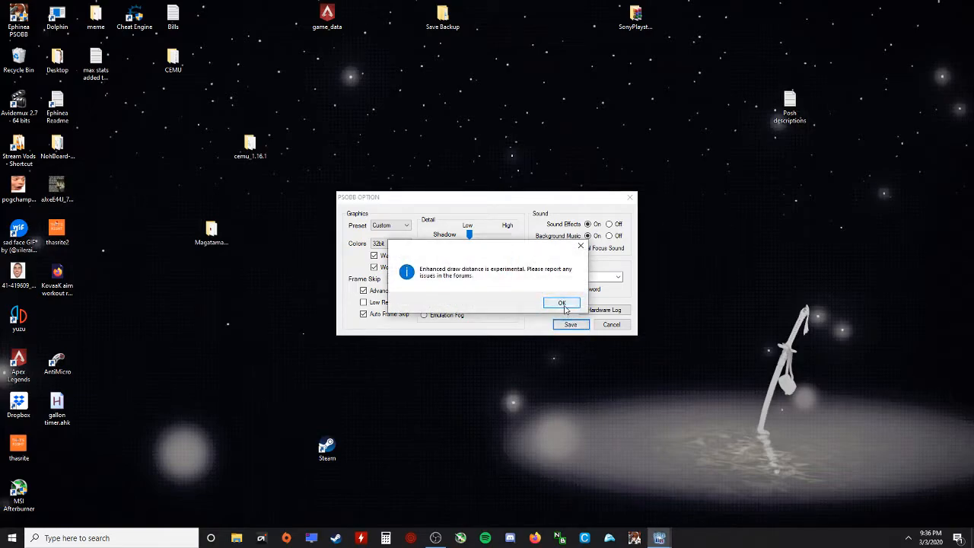
{"action": "left_click", "coordinate": [562, 303]}
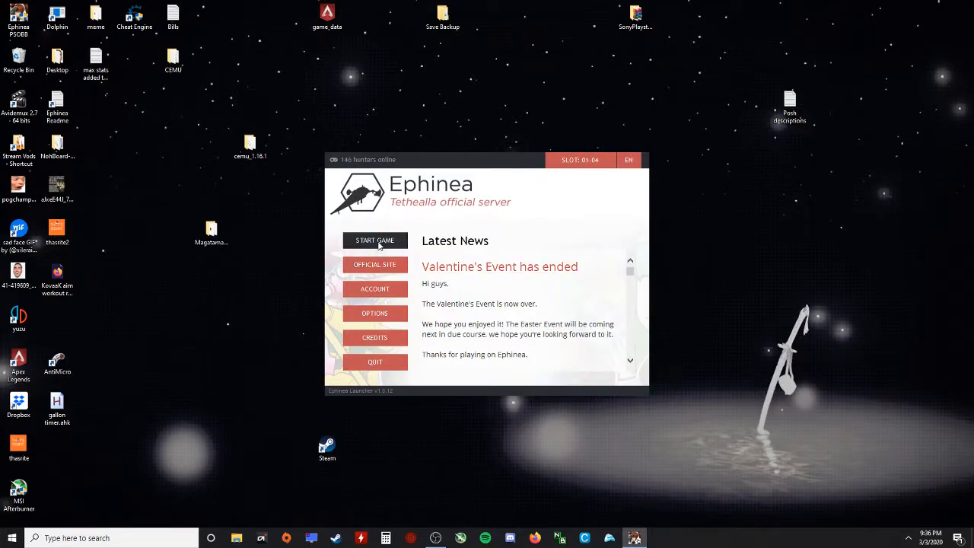
{"action": "left_click", "coordinate": [374, 240]}
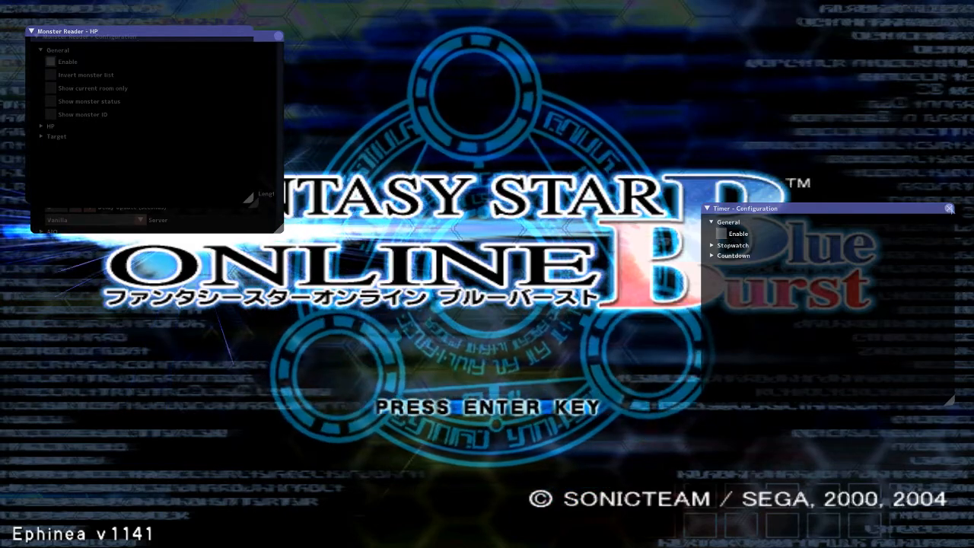
Close the Timer and Monster Reader configuration windows
{"action": "left_click", "coordinate": [949, 207]}
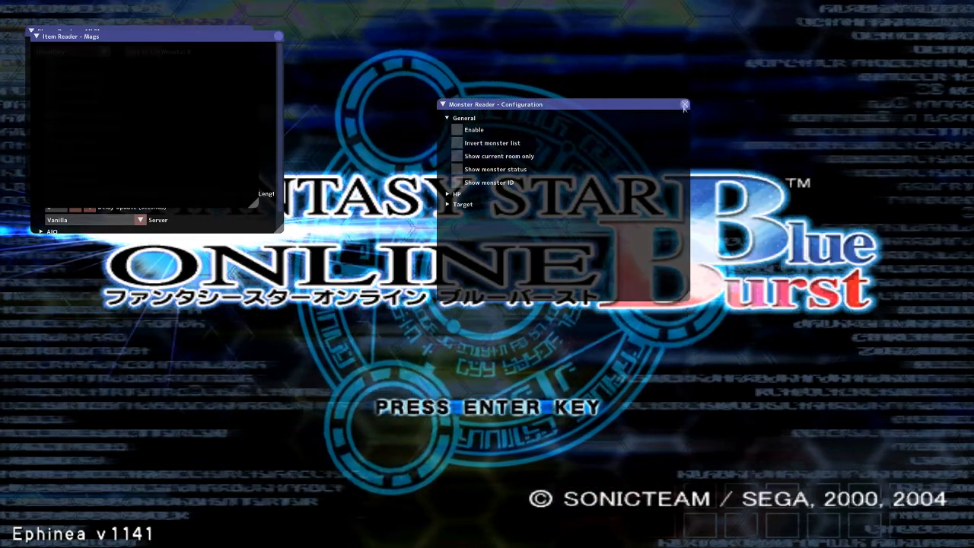
{"action": "left_click", "coordinate": [684, 104]}
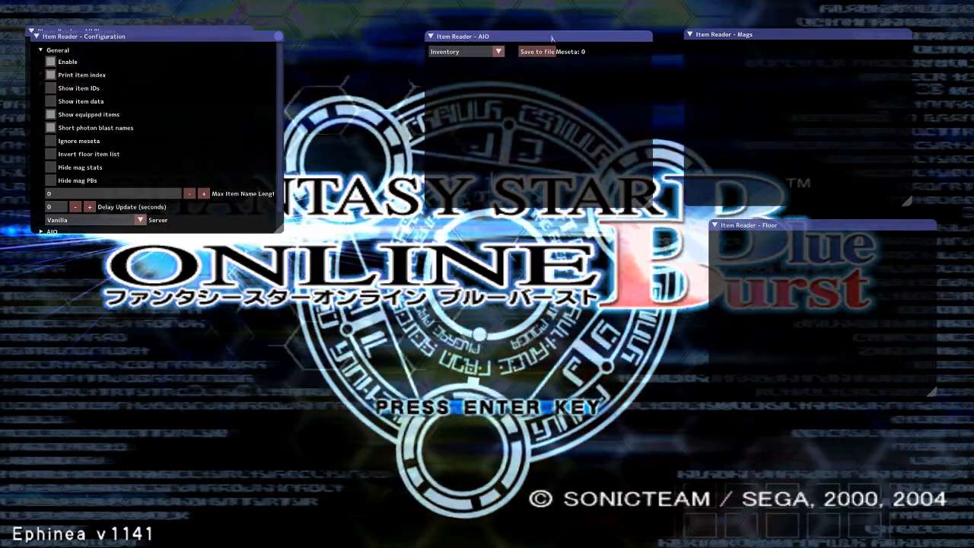
Drag Item Reader - Configuration to the bottom-left and expand its Floor and Mags sections
{"action": "left_click_drag", "start_coordinate": [84, 36], "coordinate": [186, 122]}
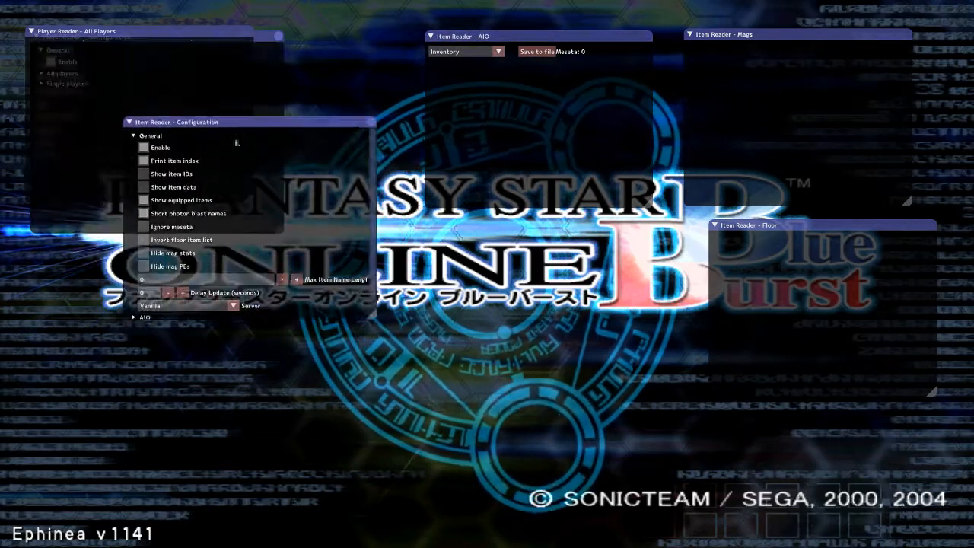
{"action": "left_click_drag", "start_coordinate": [196, 122], "coordinate": [493, 235]}
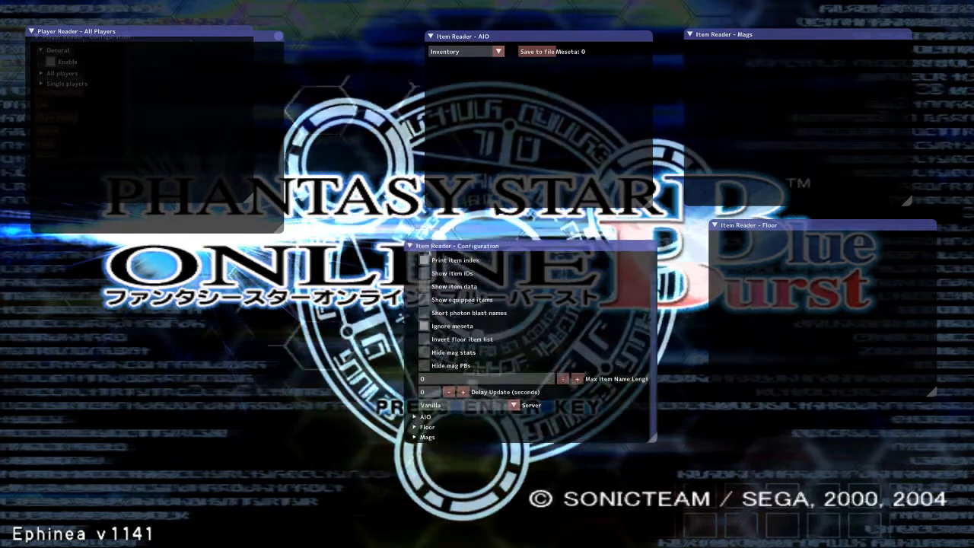
{"action": "left_click_drag", "start_coordinate": [457, 245], "coordinate": [65, 329]}
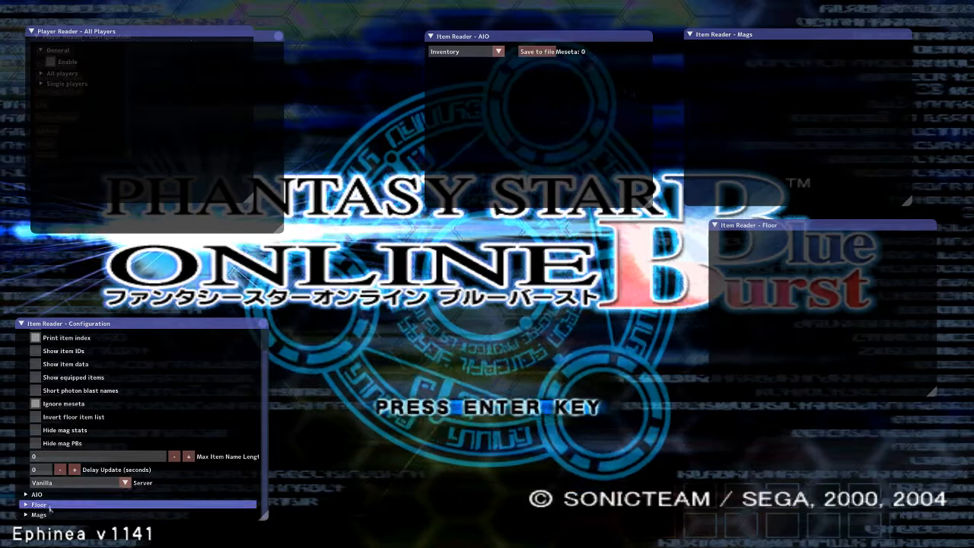
{"action": "left_click", "coordinate": [36, 494]}
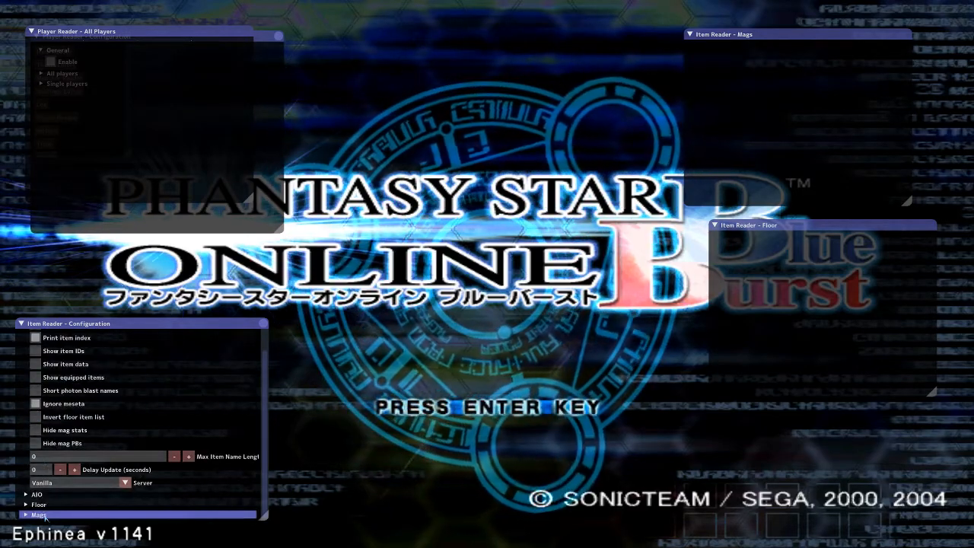
{"action": "left_click", "coordinate": [38, 504]}
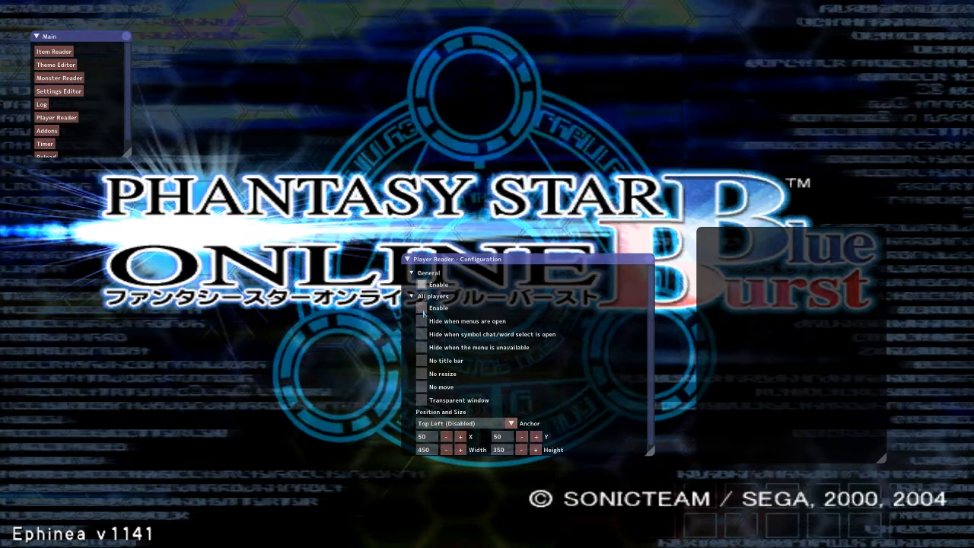
In Player Reader settings, collapse All players and expand Single players and Player 1
{"action": "left_click", "coordinate": [411, 297]}
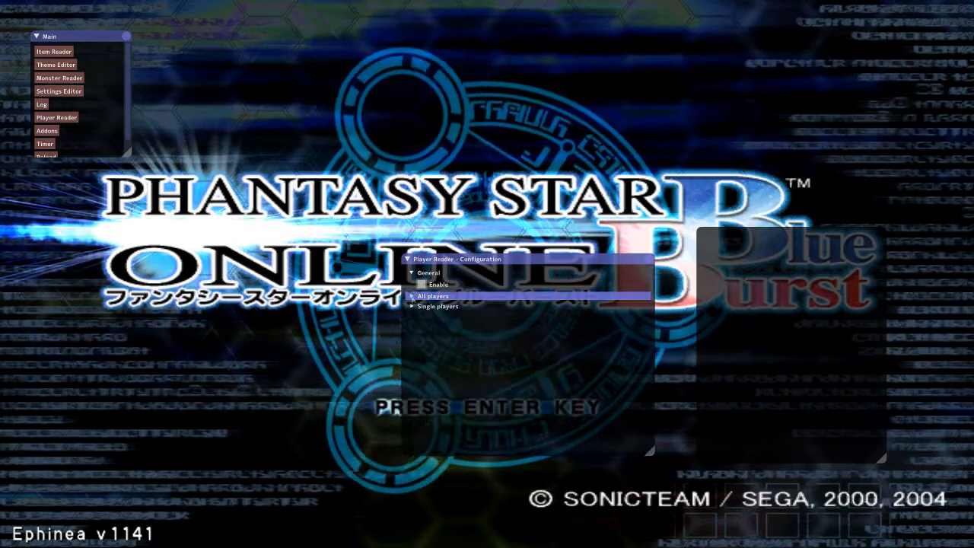
{"action": "left_click", "coordinate": [412, 306]}
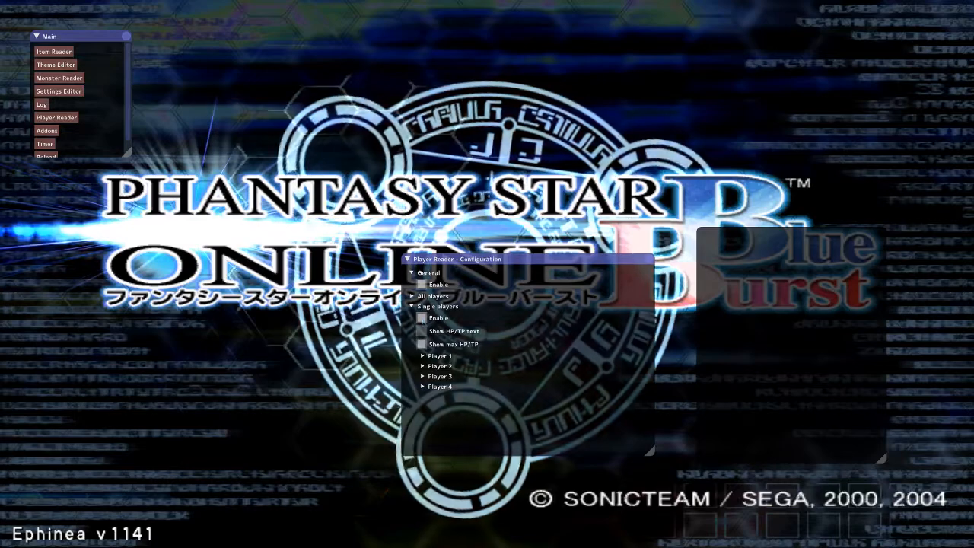
{"action": "left_click", "coordinate": [423, 355]}
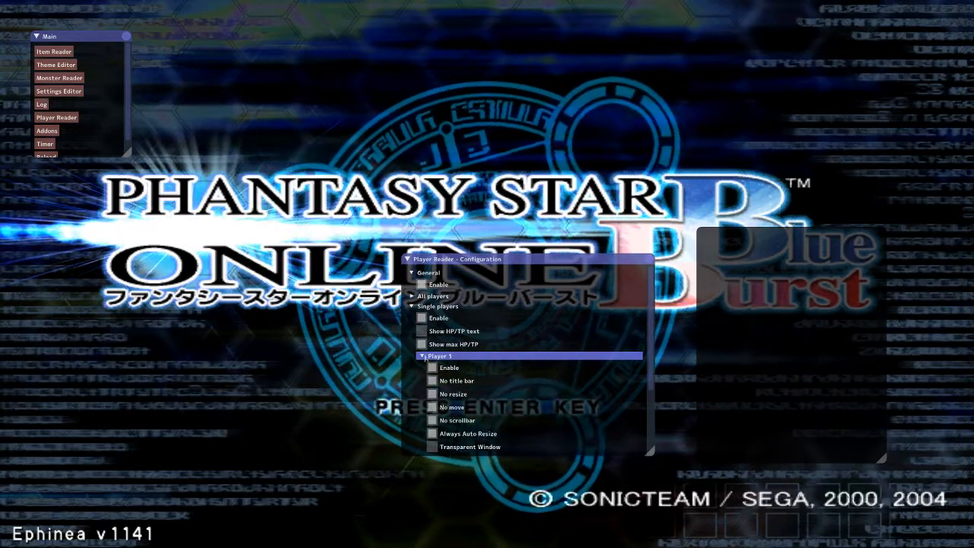
{"action": "left_click", "coordinate": [421, 356]}
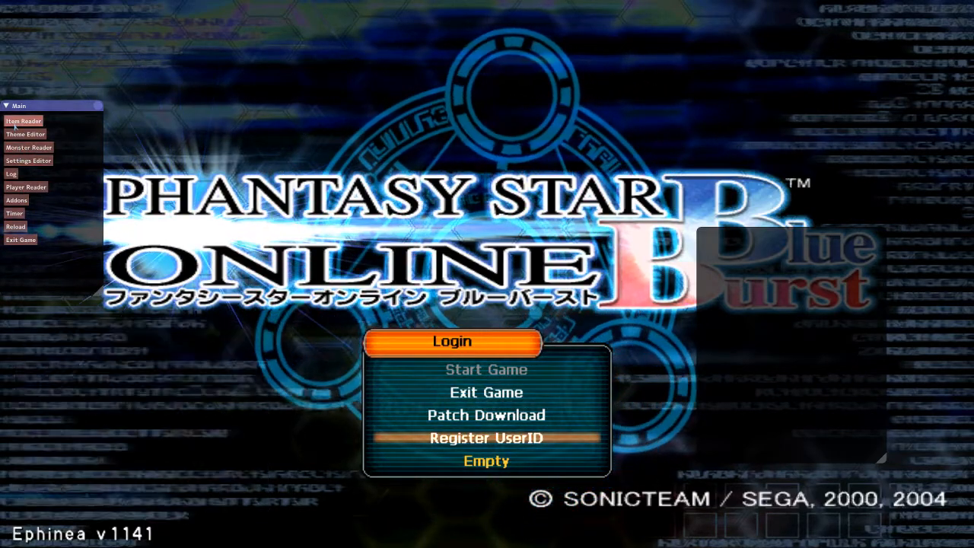
Raise the Theme Editor's Font Global Scale to 1.250, then save and close the editor
{"action": "left_click", "coordinate": [25, 134]}
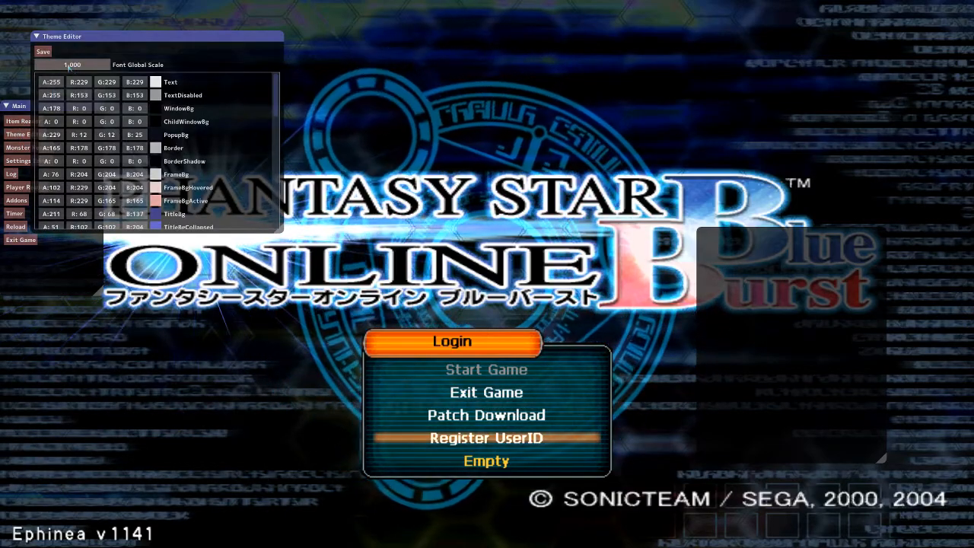
{"action": "left_click_drag", "start_coordinate": [53, 65], "coordinate": [80, 65]}
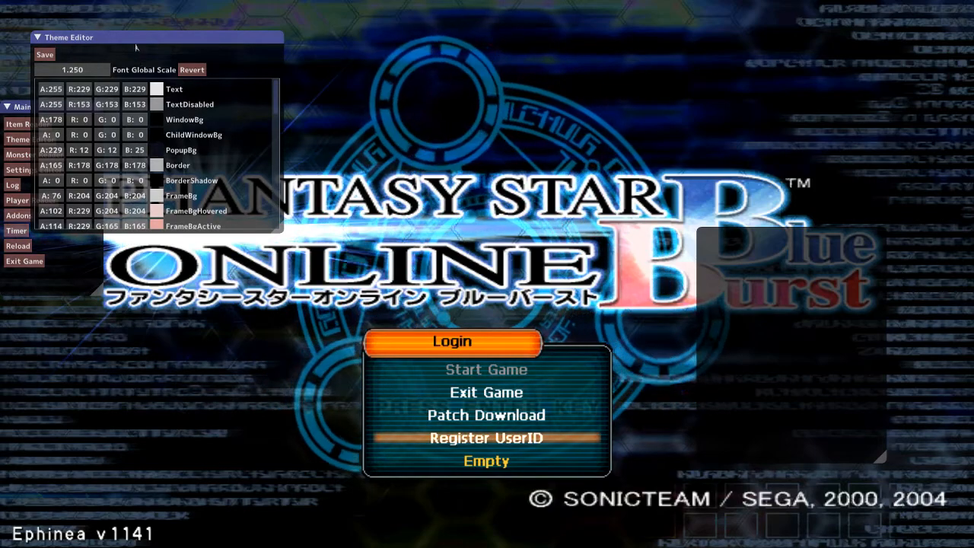
{"action": "left_click_drag", "start_coordinate": [68, 36], "coordinate": [168, 84]}
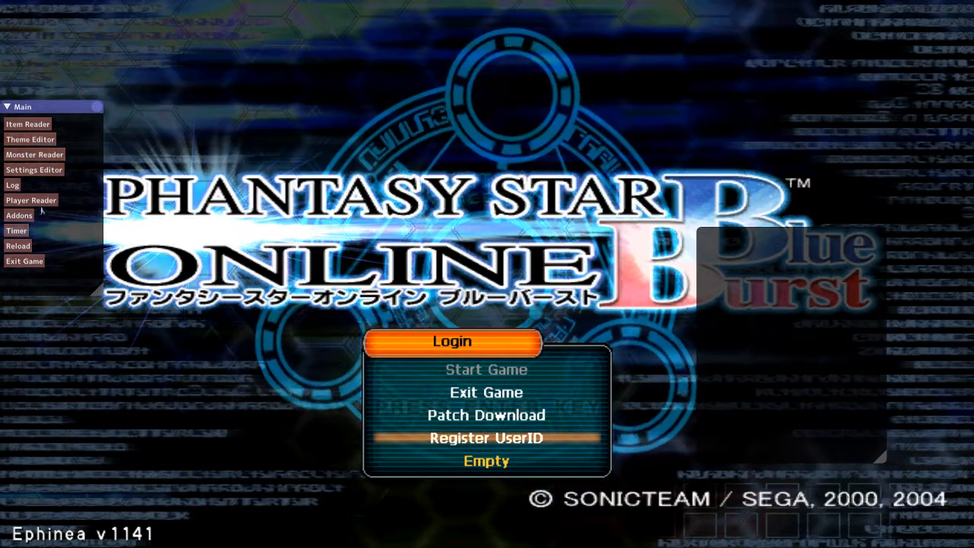
View the Timer addon's configuration from the Main menu, then close it
{"action": "left_click", "coordinate": [16, 230]}
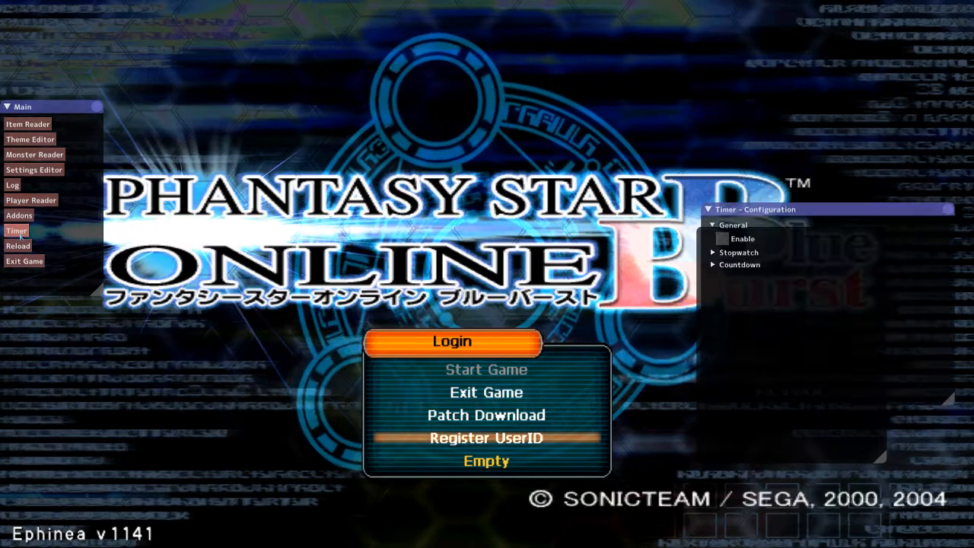
{"action": "left_click", "coordinate": [16, 230]}
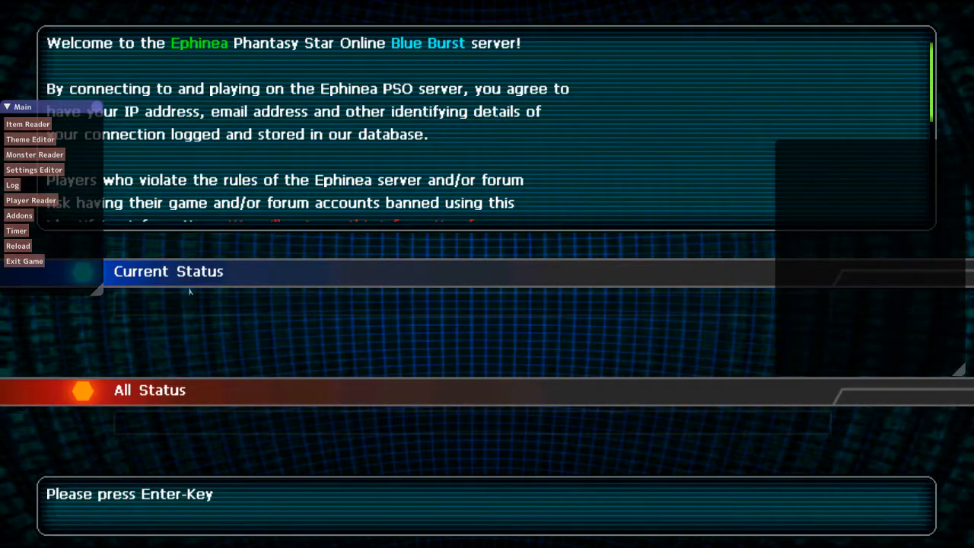
Accept the Ephinea server welcome notice
{"action": "key", "text": "enter"}
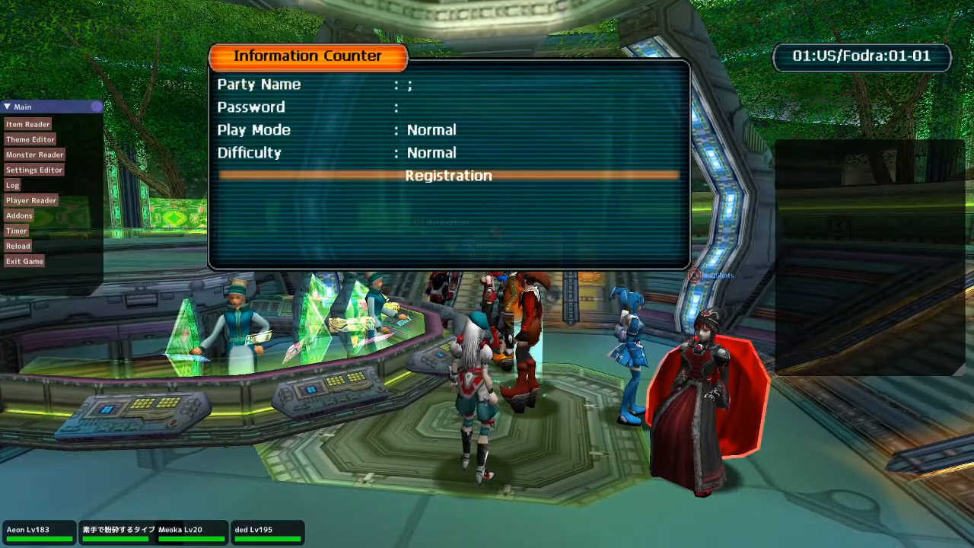
Register the new party at the Information Counter
{"action": "left_click", "coordinate": [449, 129]}
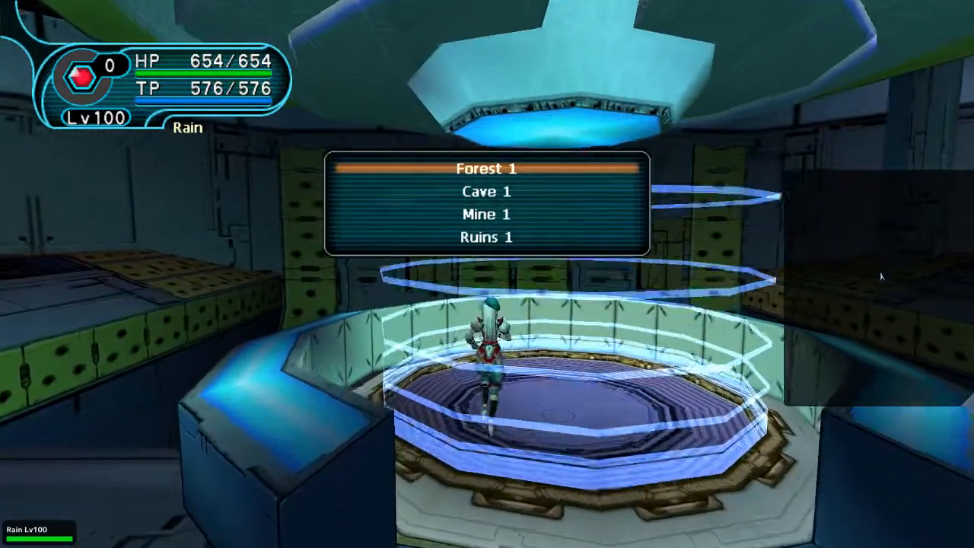
Travel down to Forest 1, then bring up the quit-game confirmation
{"action": "left_click", "coordinate": [486, 169]}
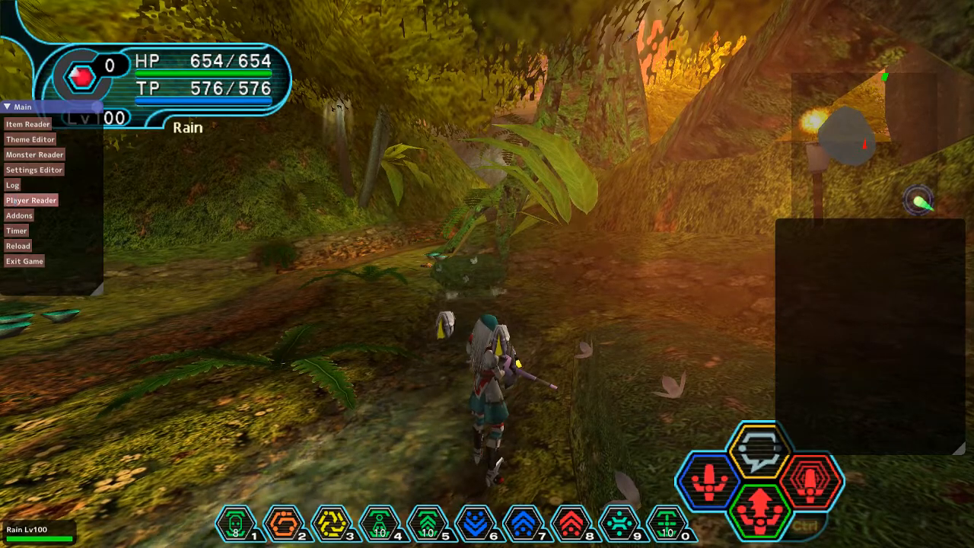
{"action": "left_click", "coordinate": [28, 123]}
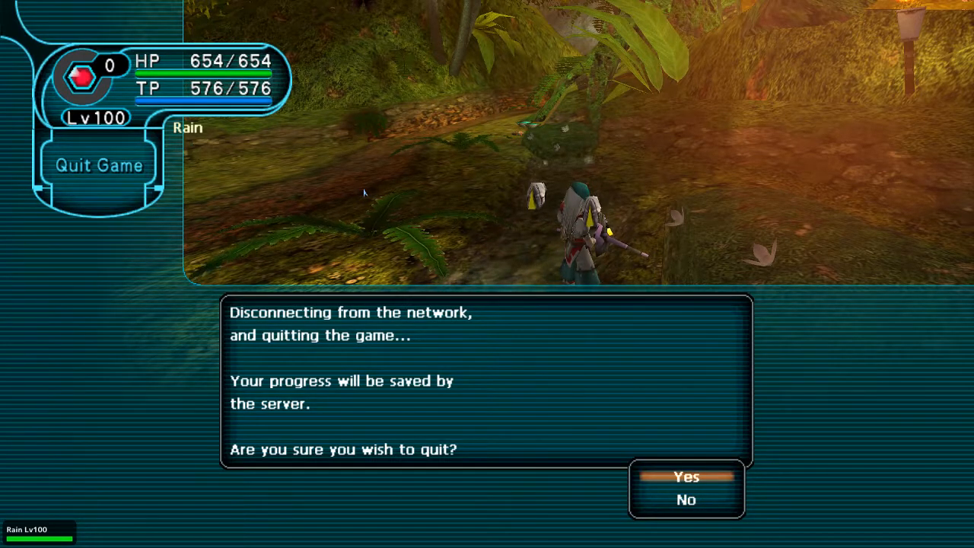
Confirm quitting the game to disconnect and return to the title screen
{"action": "left_click", "coordinate": [686, 477]}
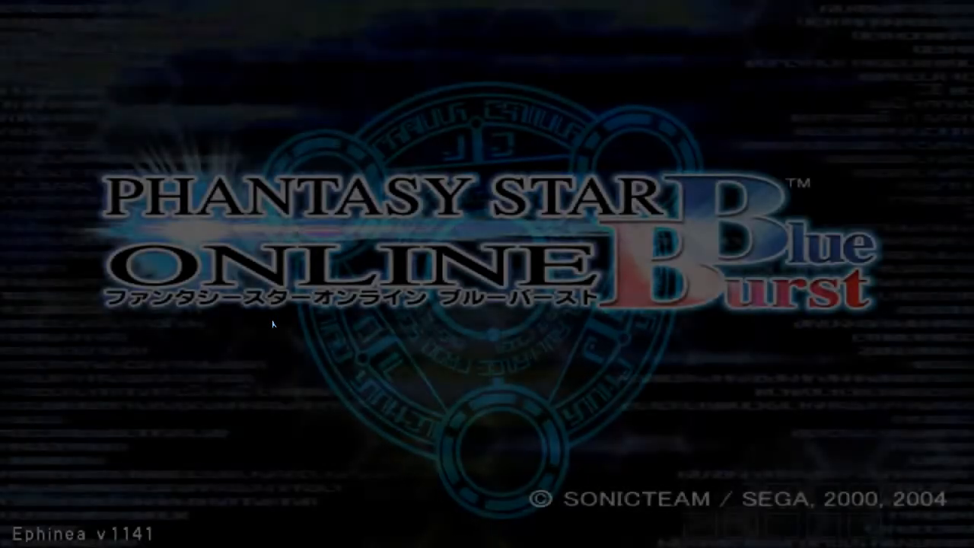